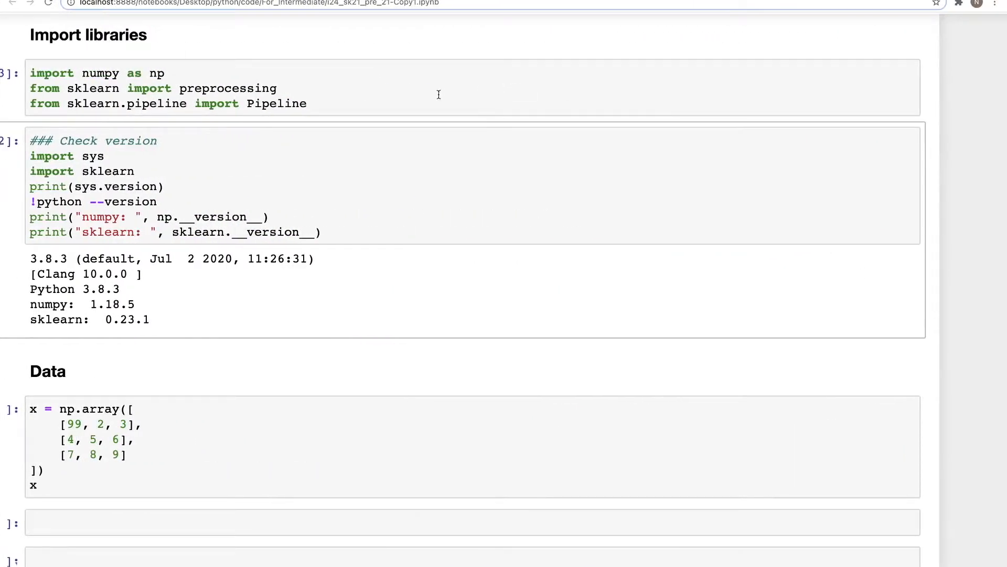
mouse_move(150, 73)
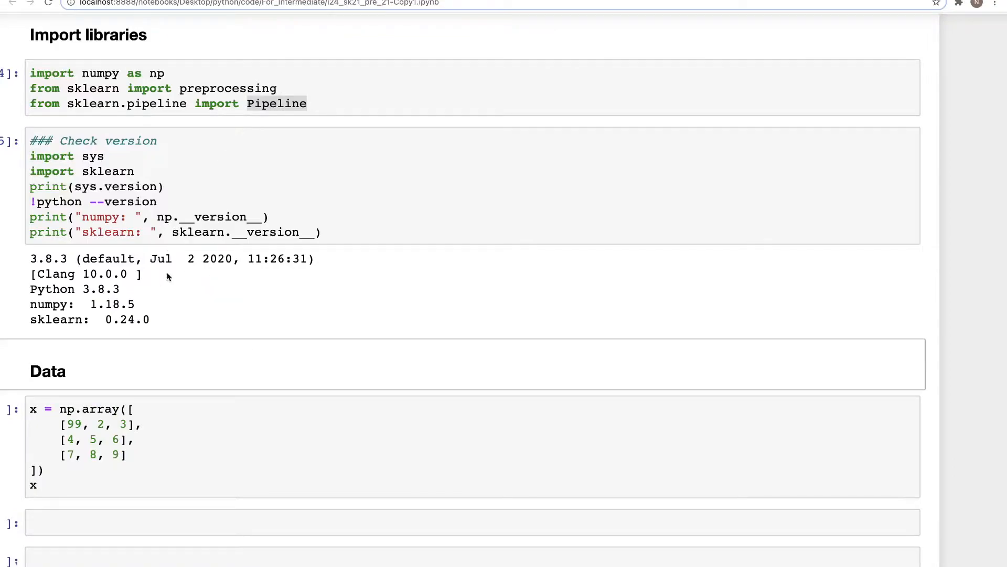
- Note the sklearn version 0.24.0, then run the data cell to display the 3×3 array x
scroll("down", 3)
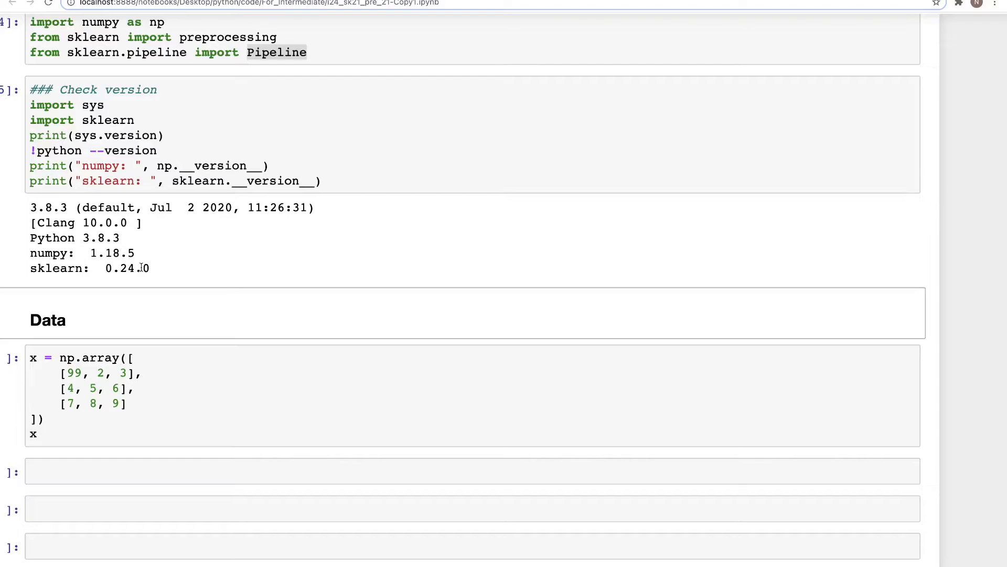
double_click(127, 268)
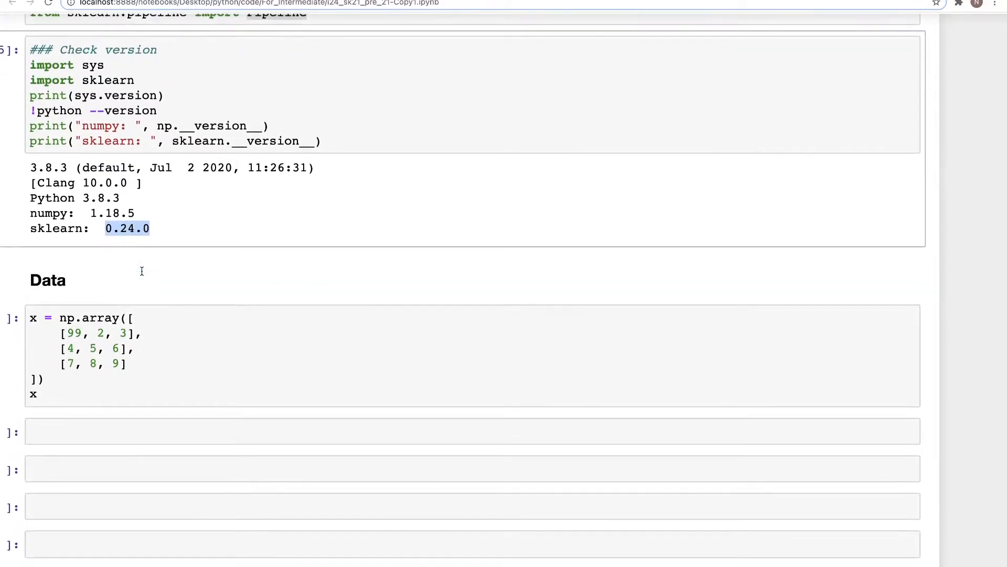
scroll("down", 3)
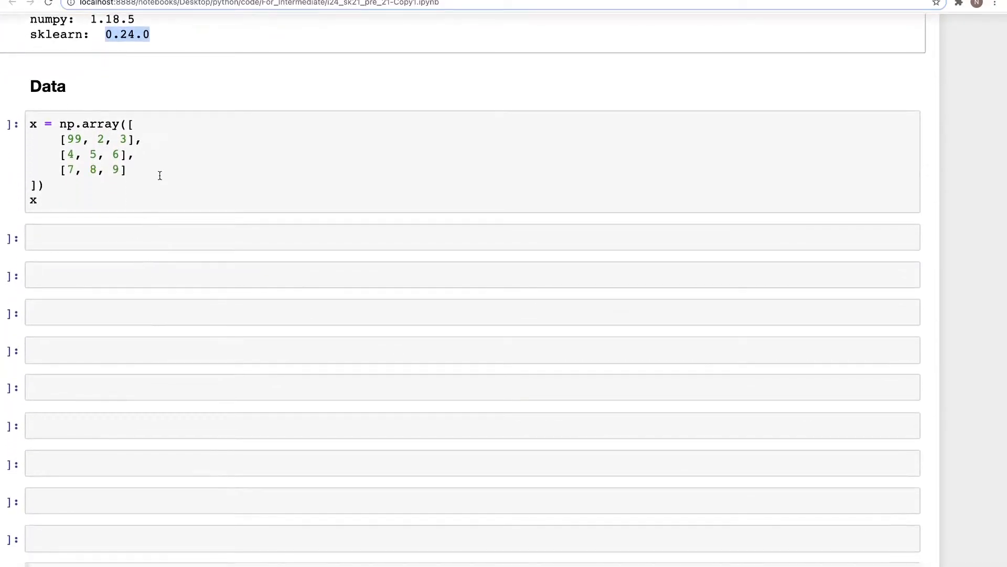
key("shift+enter")
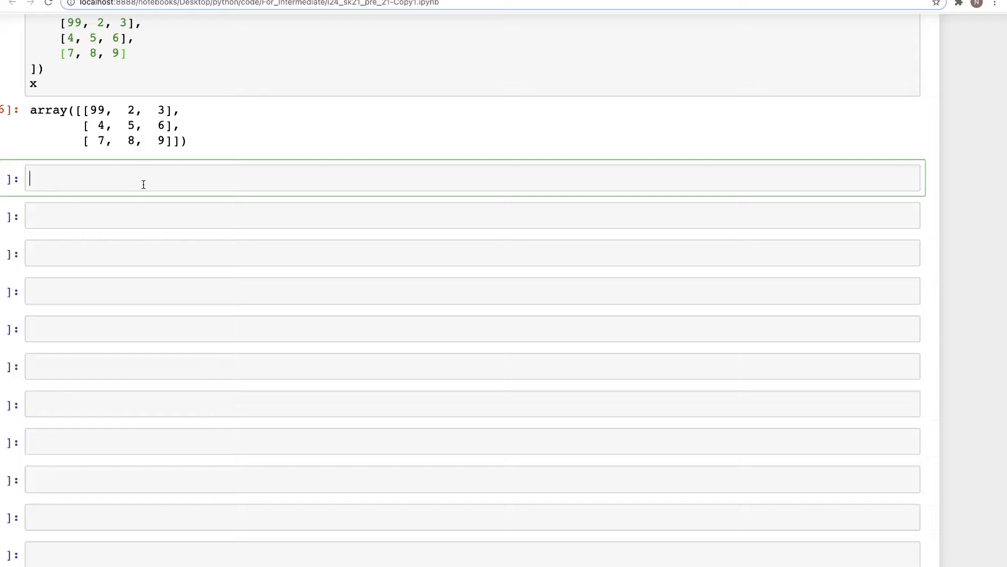
- Define squareit(x) returning x**2
type("def")
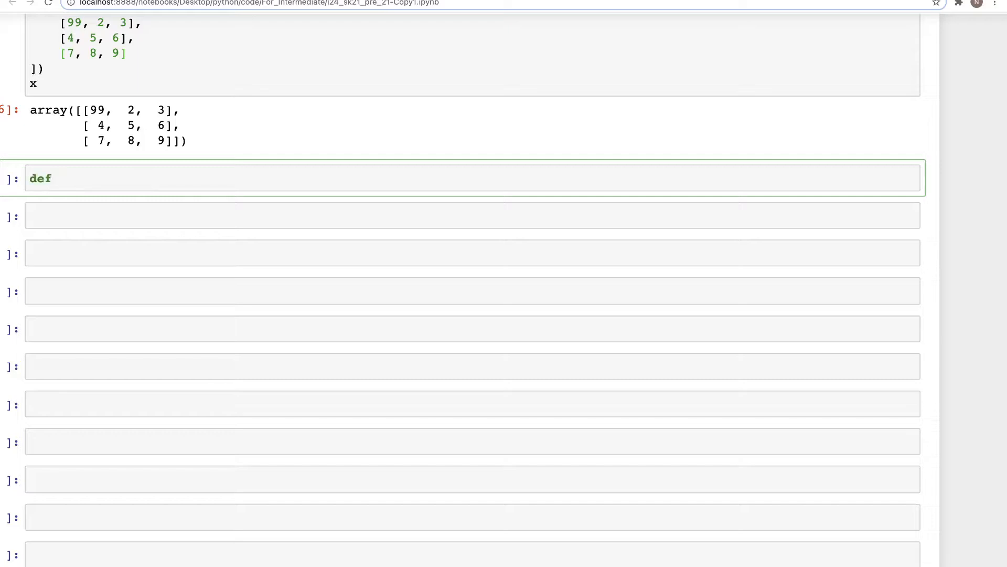
type("squareit")
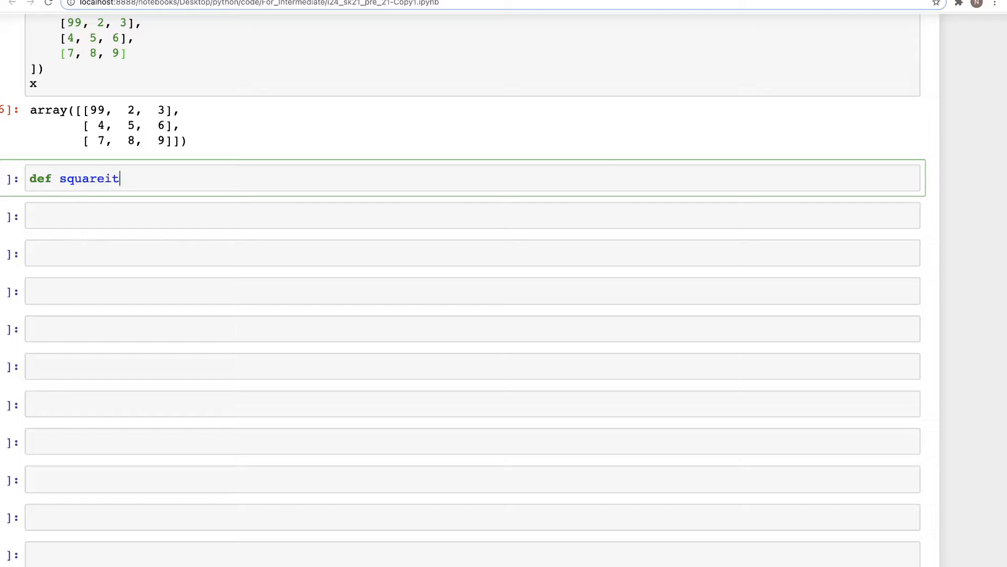
type("(x)")
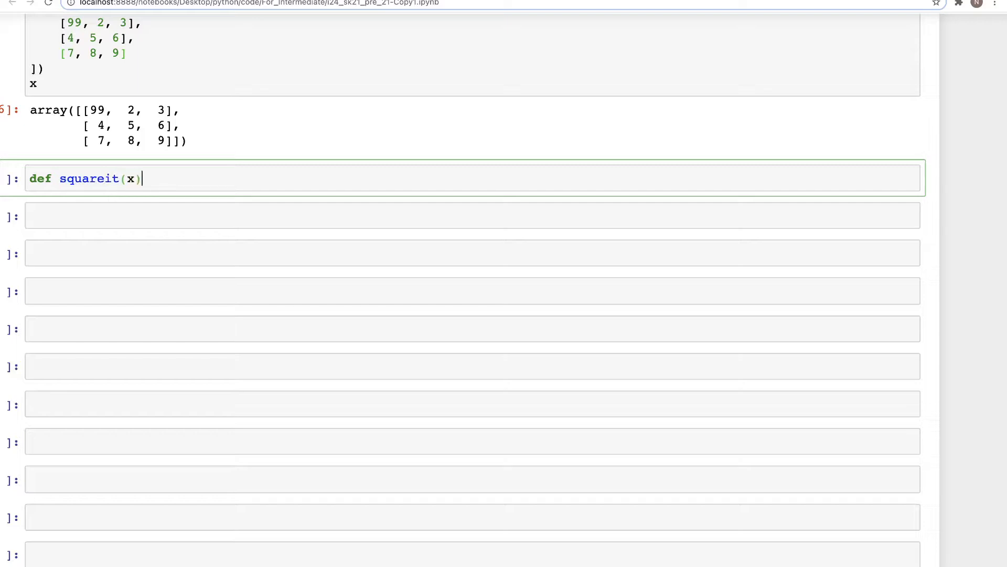
type(":")
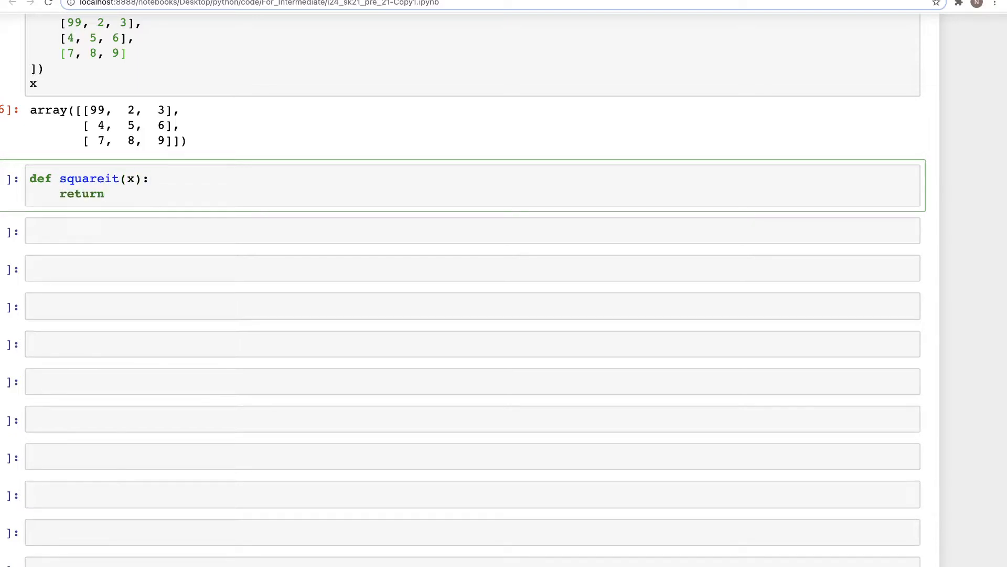
type("(x**")
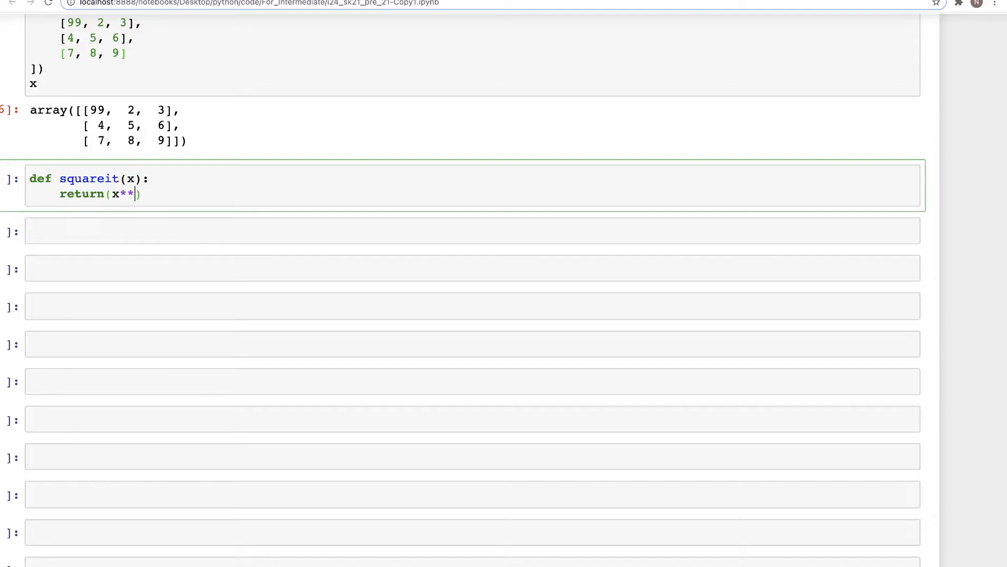
type("2")
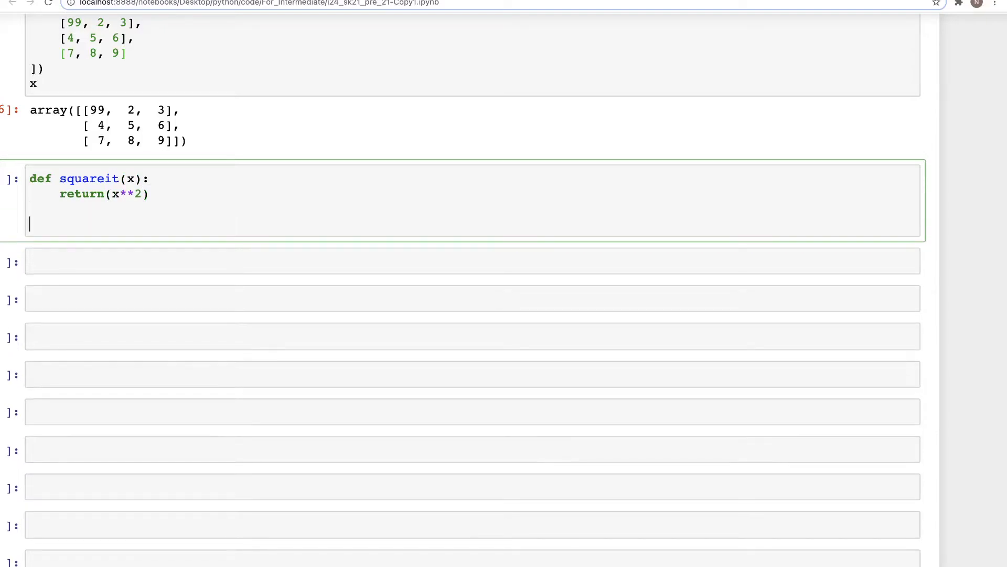
- Define loggit(x) returning np.log(x)
type("def")
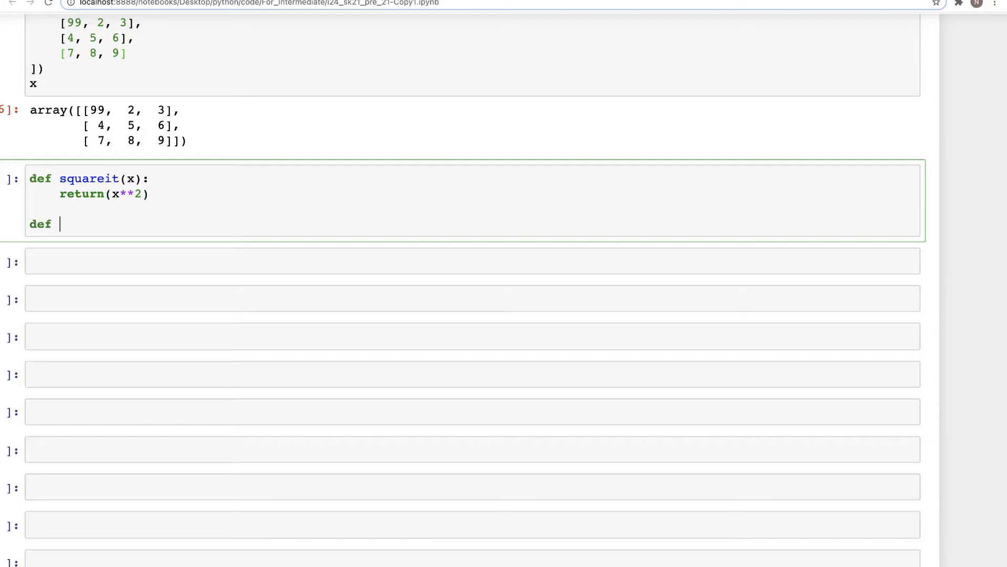
type("lo")
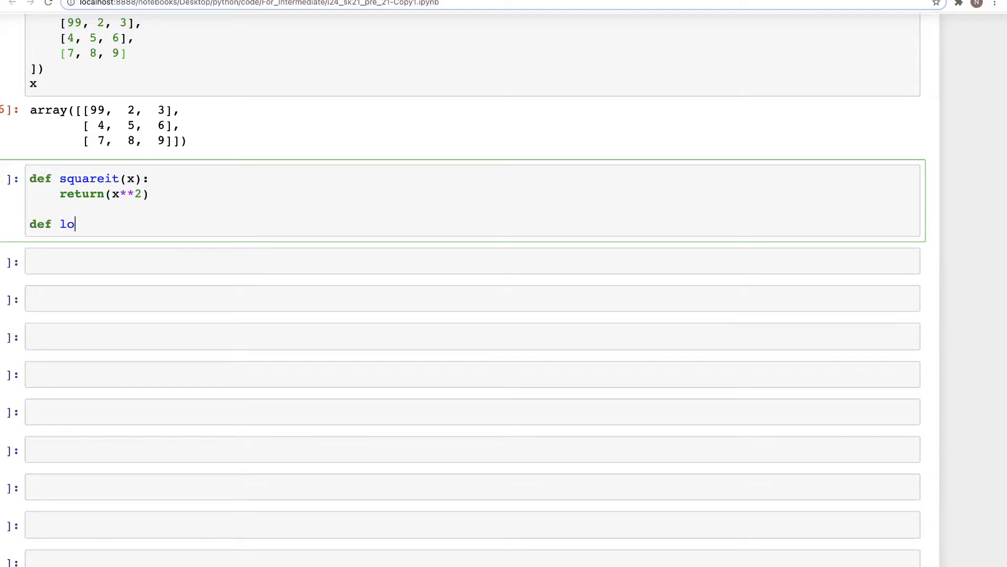
type("gg")
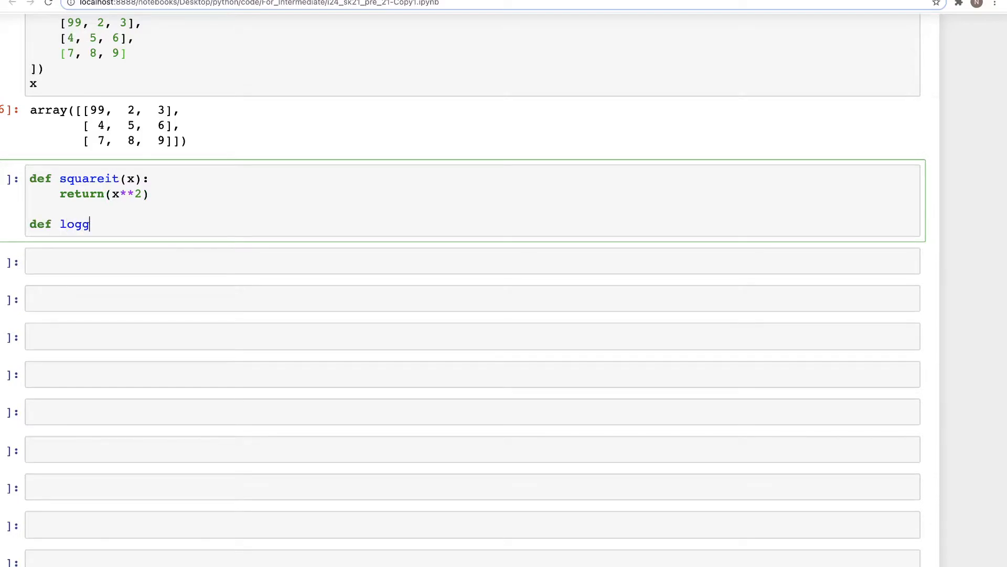
type("it(x)")
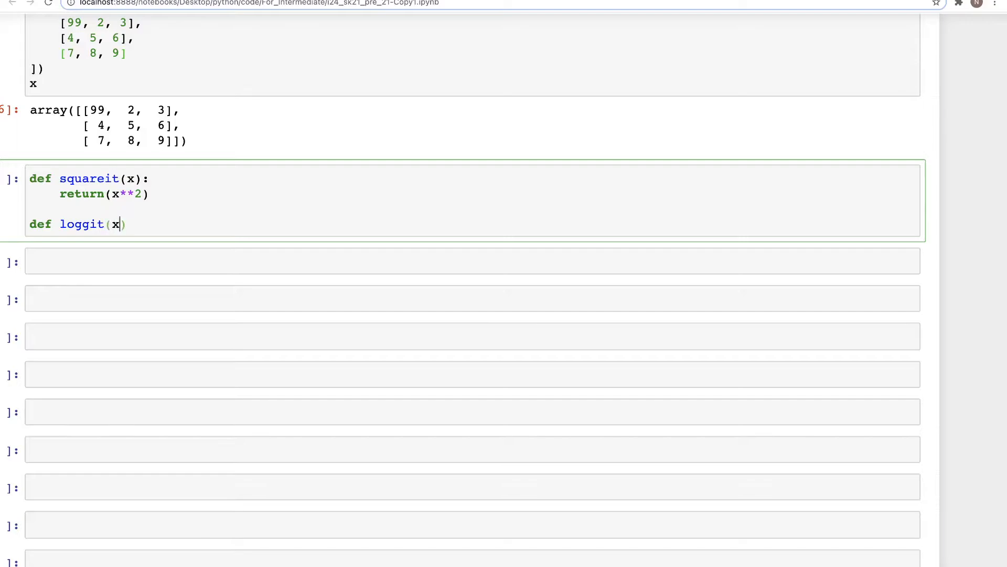
type(":")
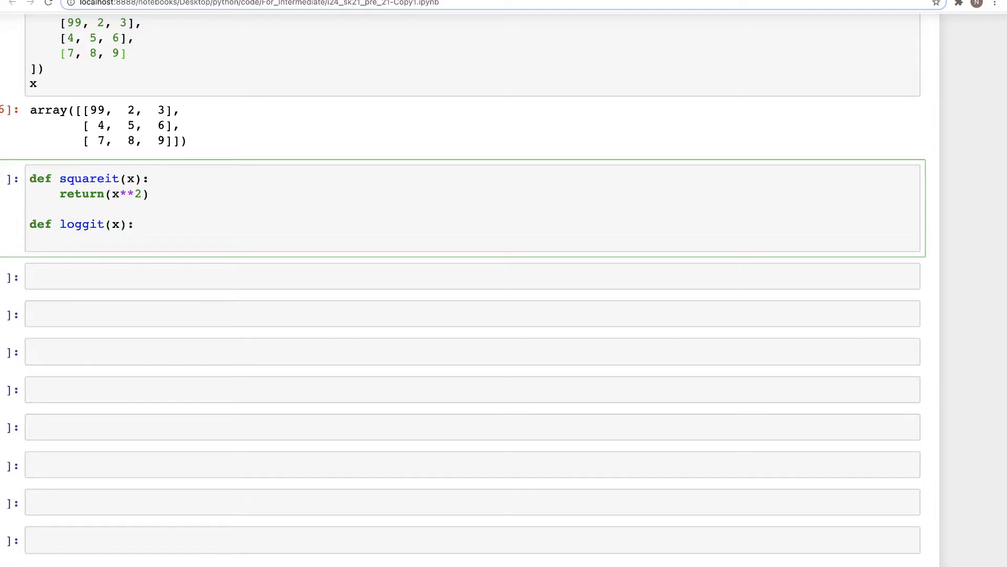
type("return lo")
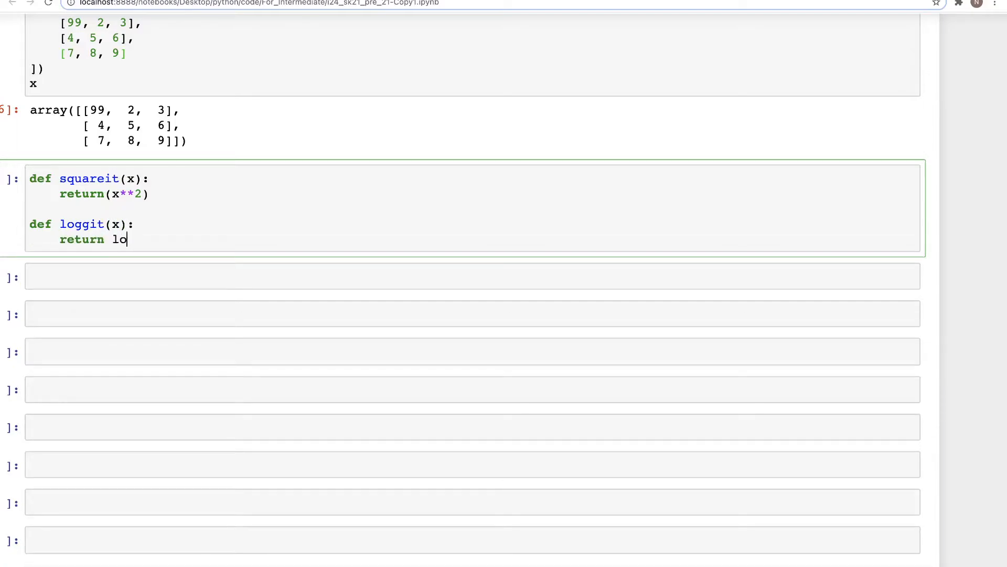
type("np.log(x")
type("def inv")
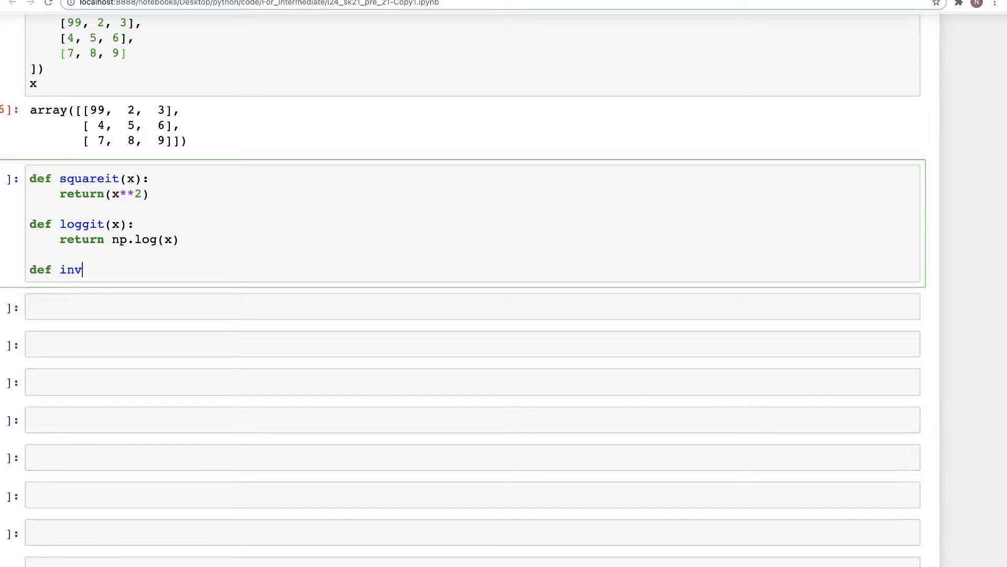
- Define invit(x) returning 1/x
type("it")
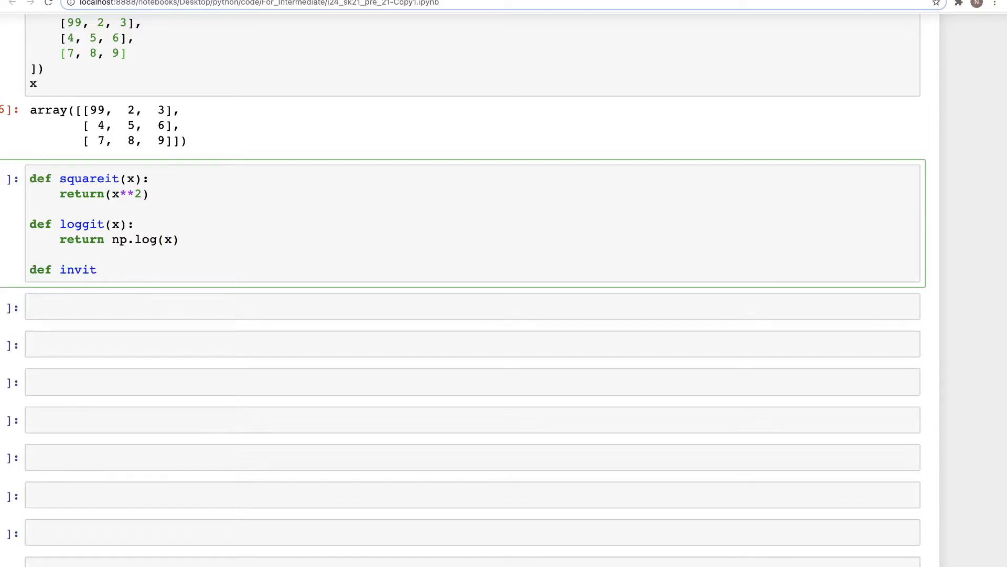
type("(x):")
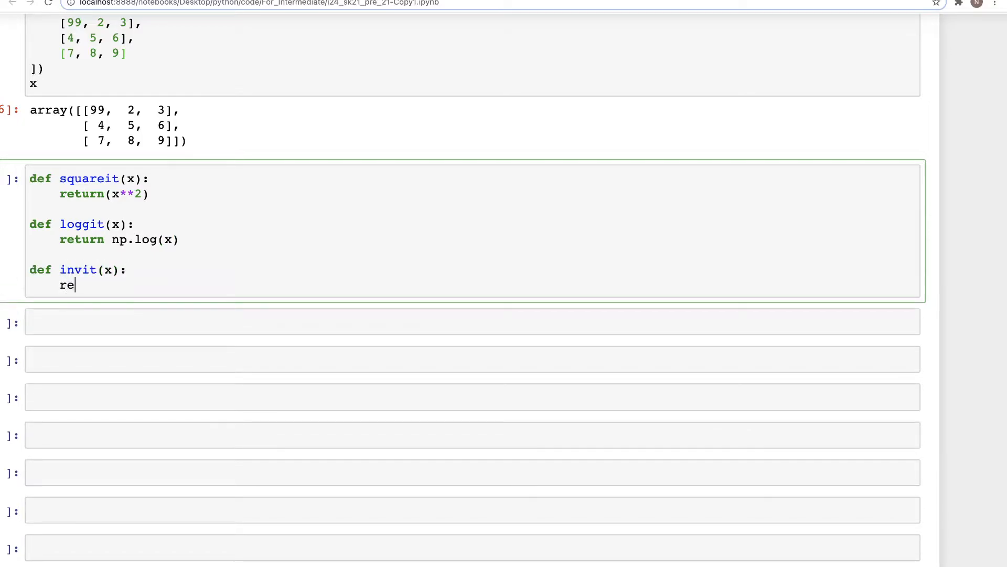
type("turn (")
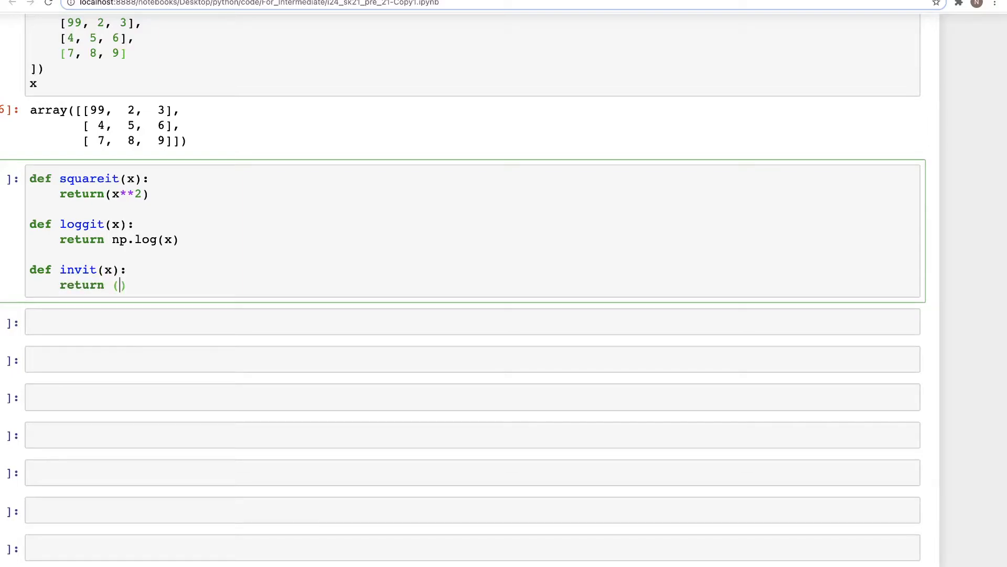
type("1/x")
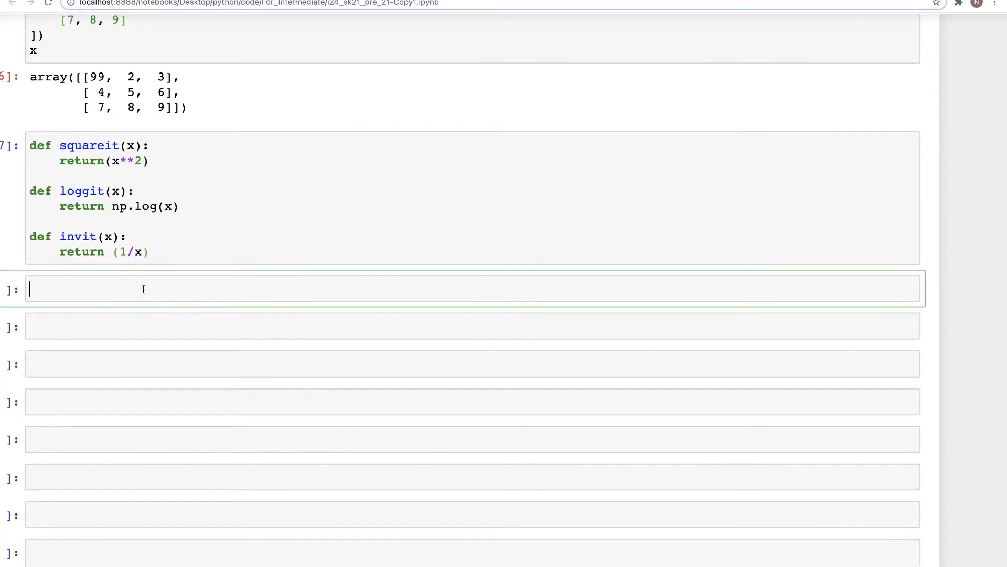
- Create squareit_transformer = preprocessing.FunctionTransformer(squareit)
scroll("up", 3)
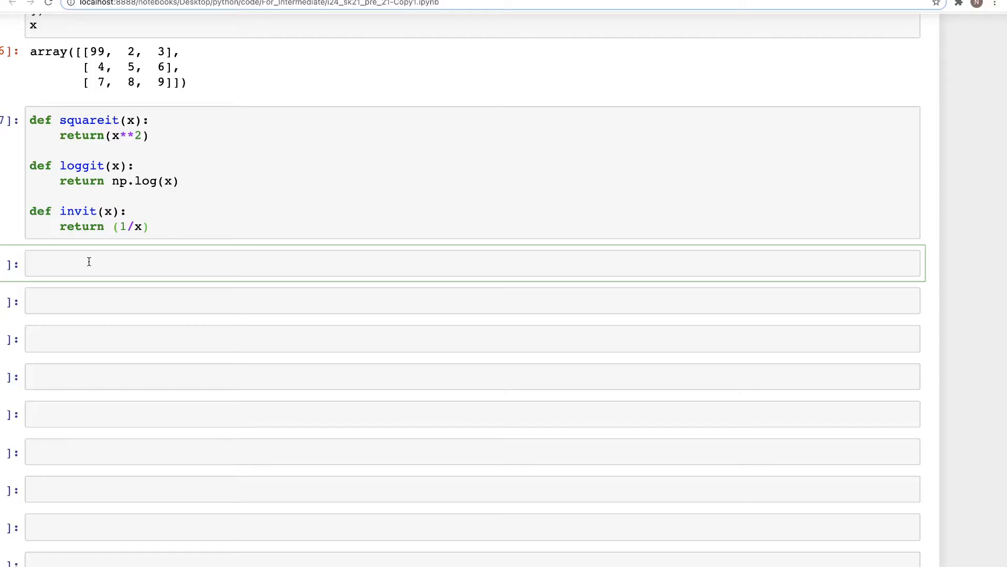
type("square")
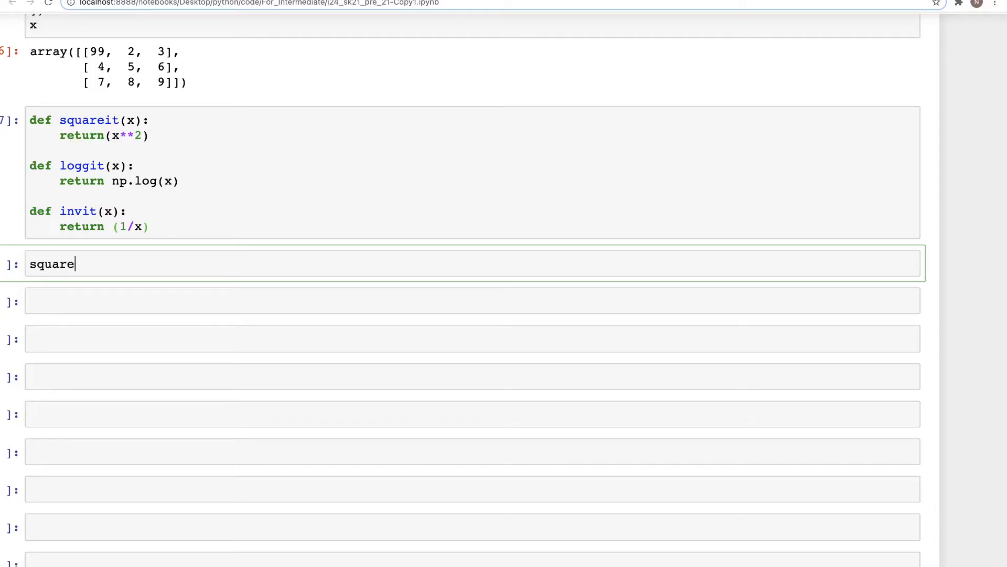
type("it_t")
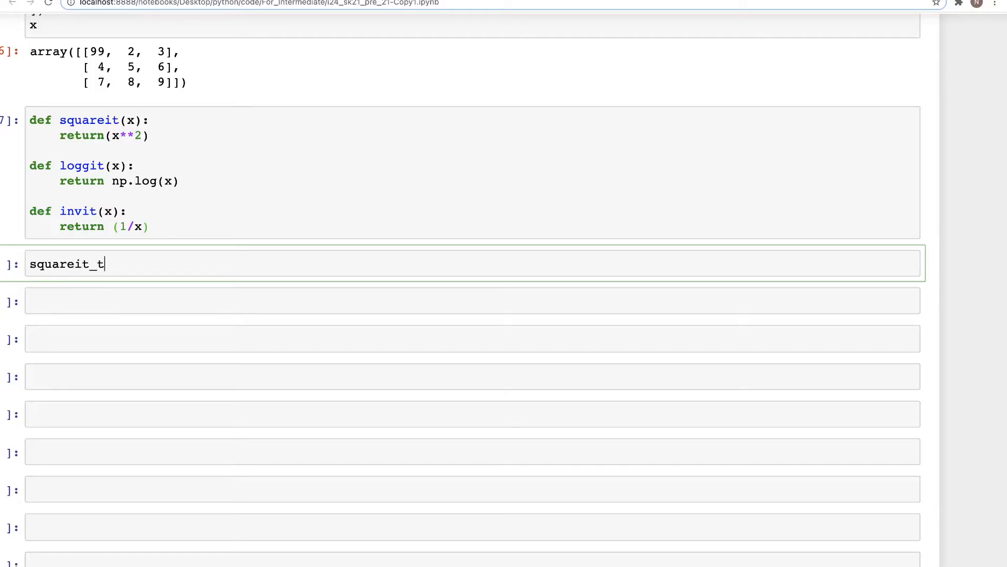
type("ransfo")
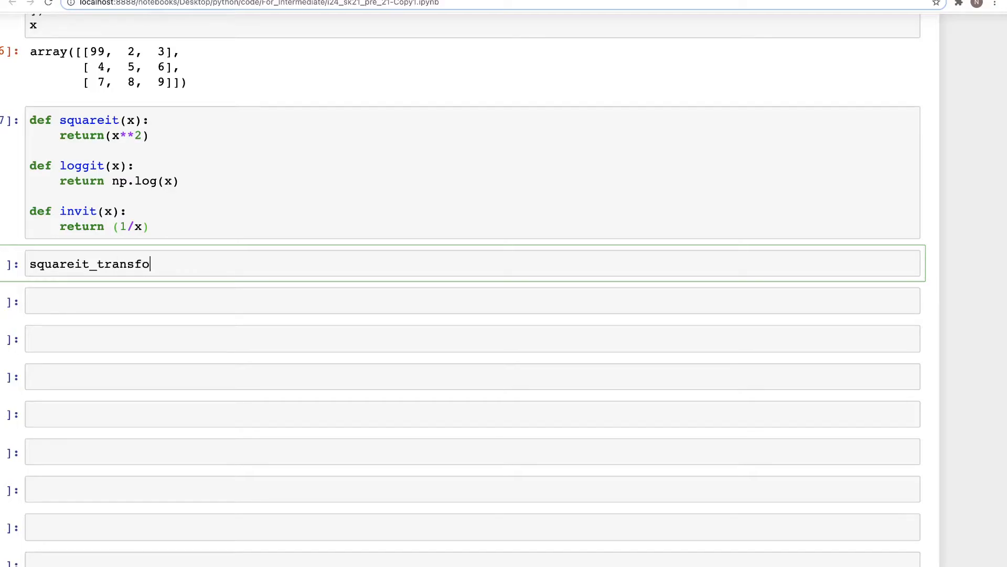
type("rmer =")
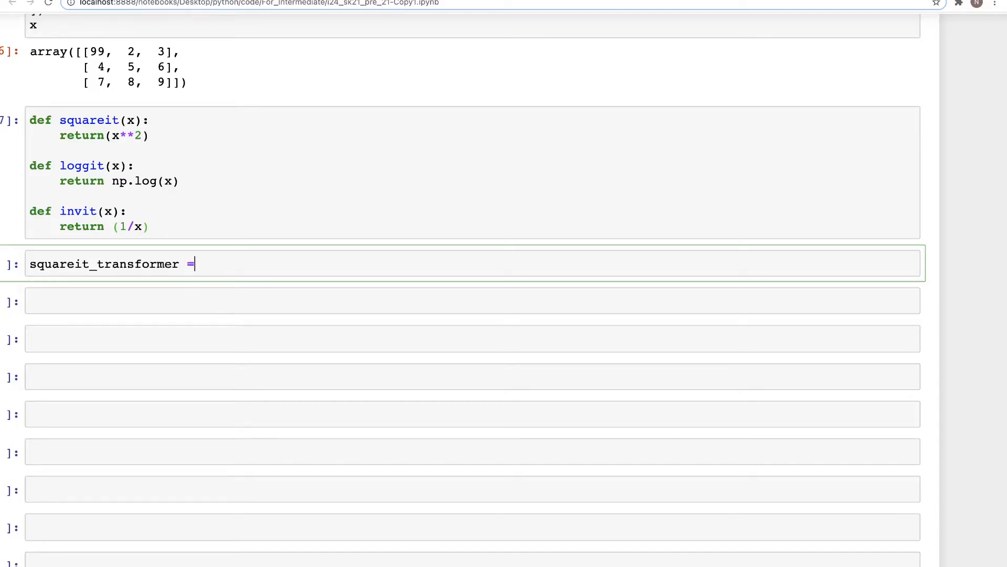
type("prepo")
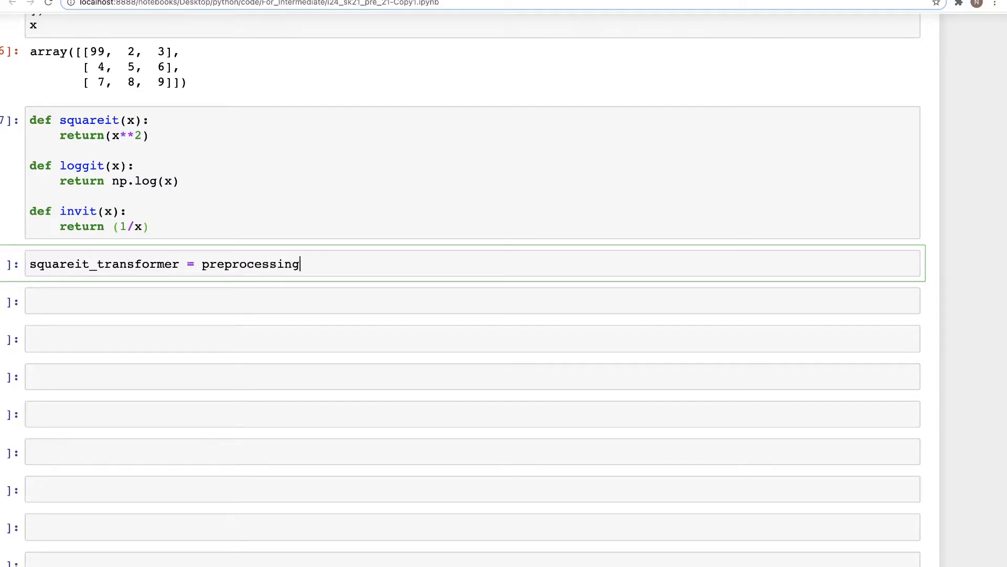
type(".FunctionTransfo")
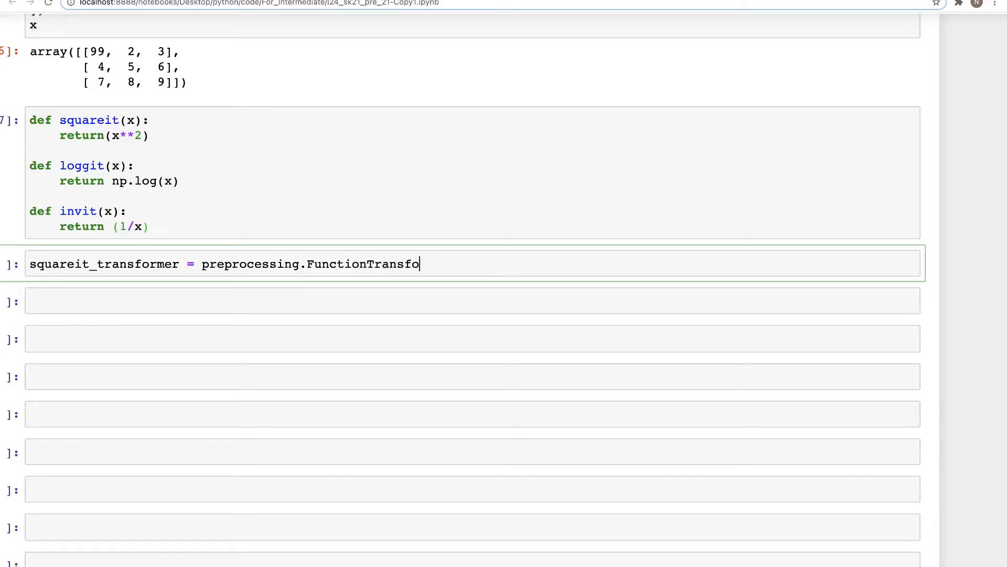
type("rmer(s")
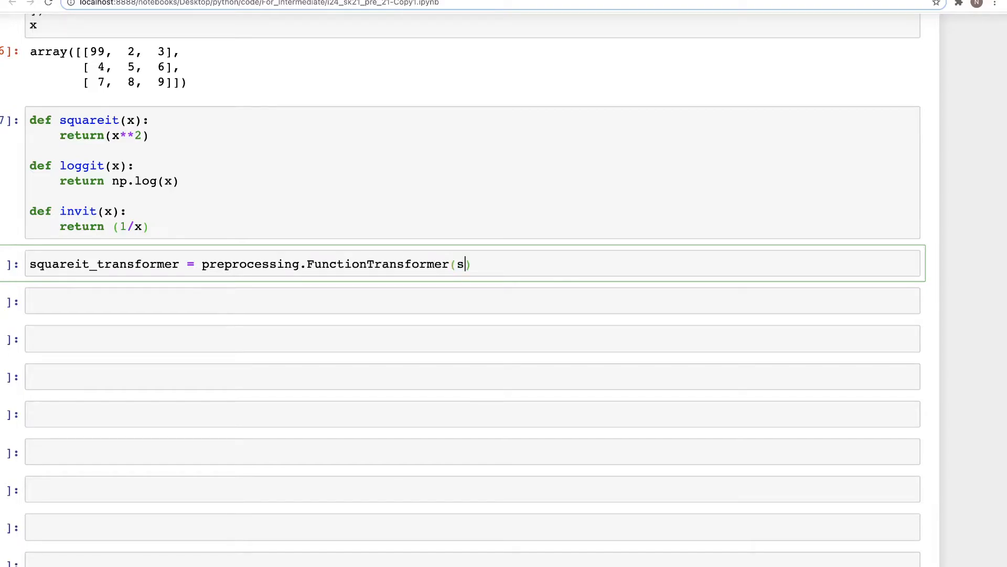
type("quareit")
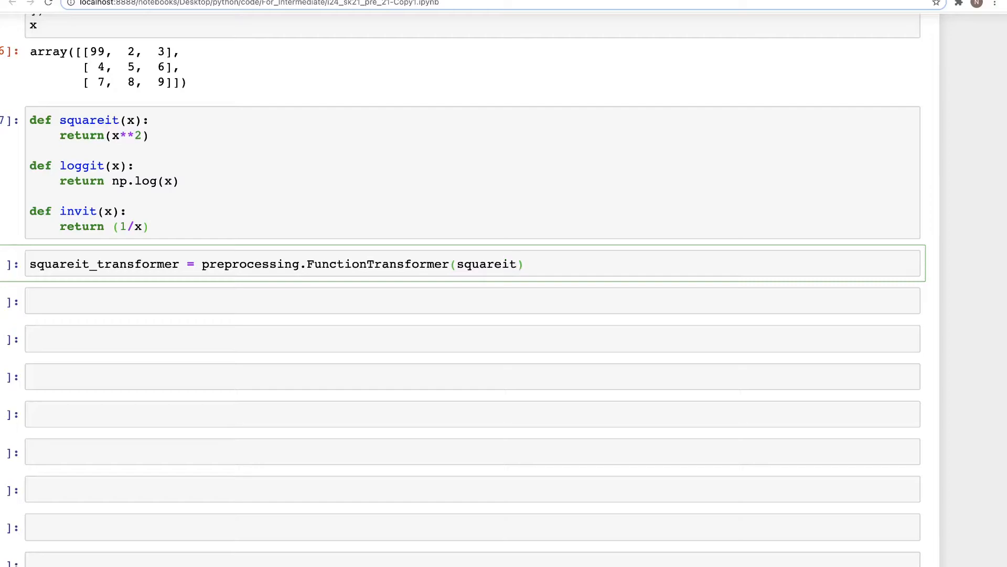
- Duplicate the transformer line and adapt the copies for loggit and invit
left_click(527, 264)
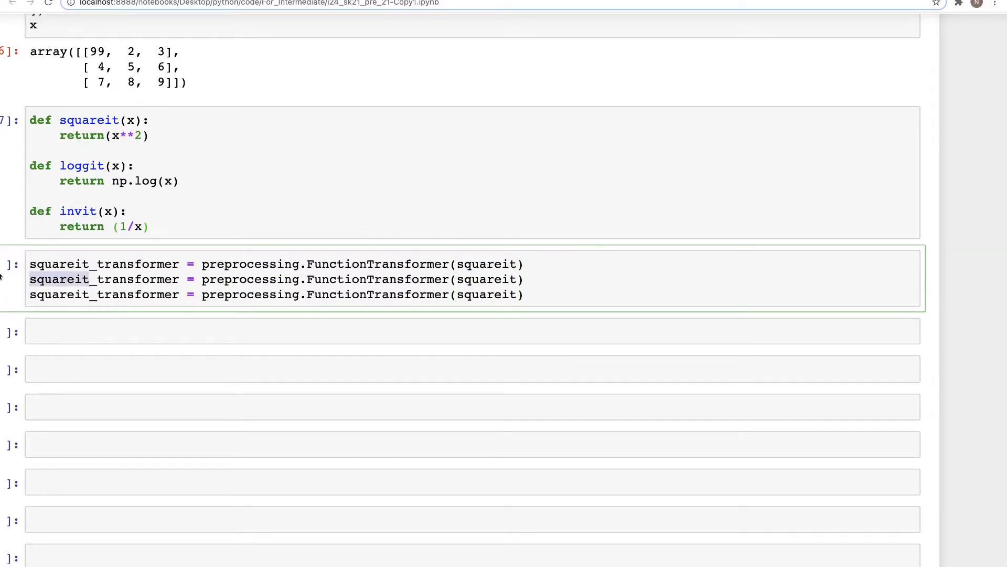
type("log_transformer")
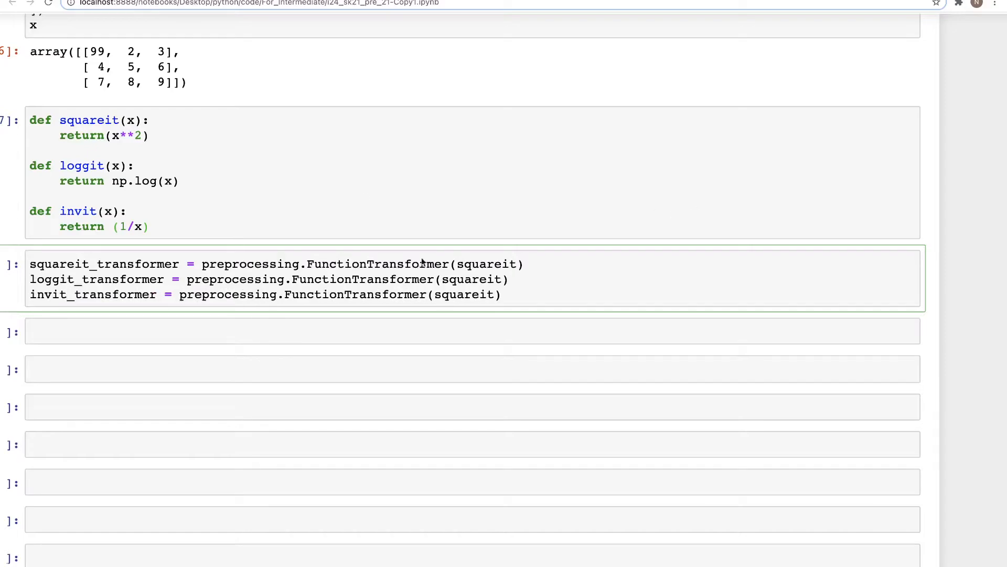
type("logg")
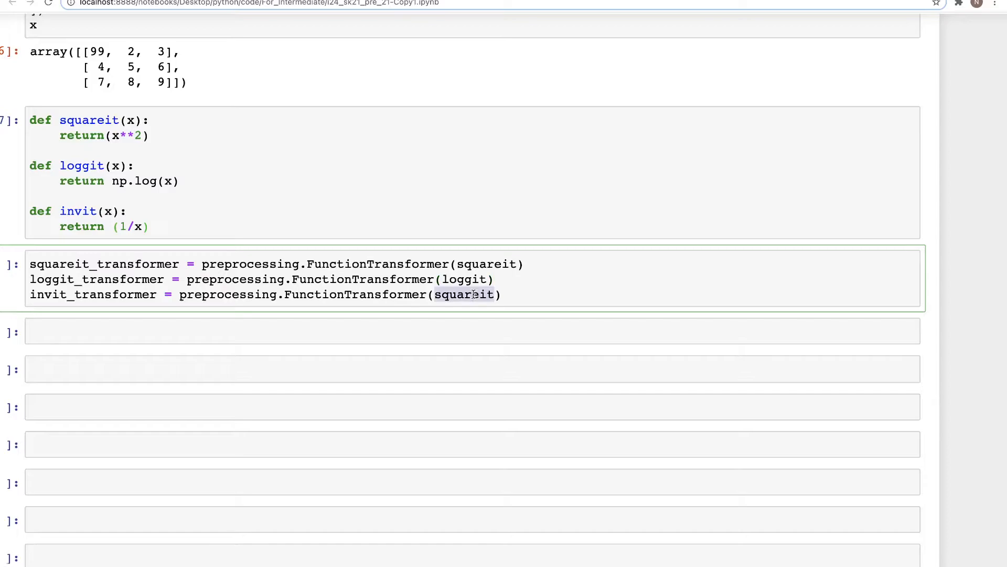
type("invit")
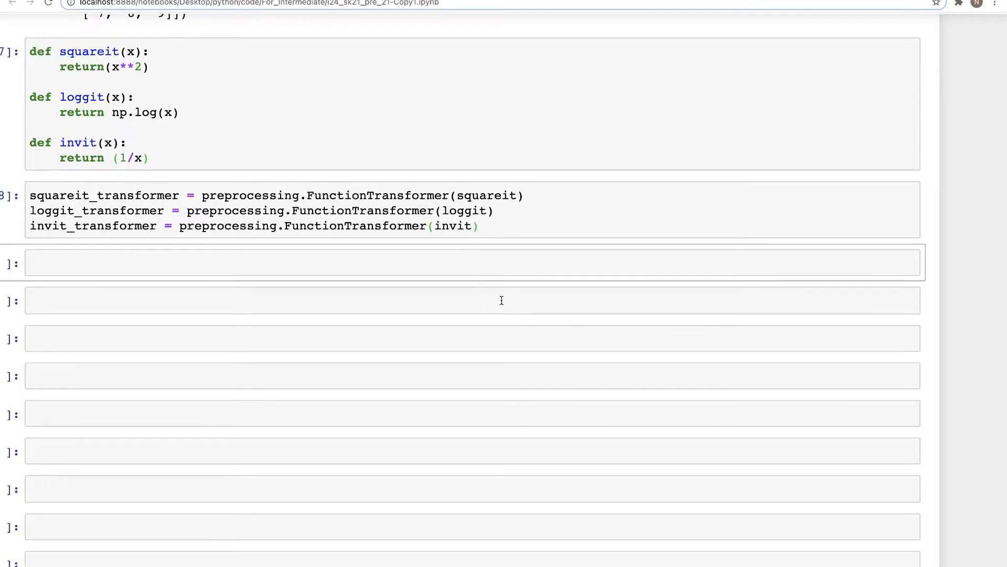
- Start the Pipeline with step ('squarethis', squareit_transformer)
left_click(467, 261)
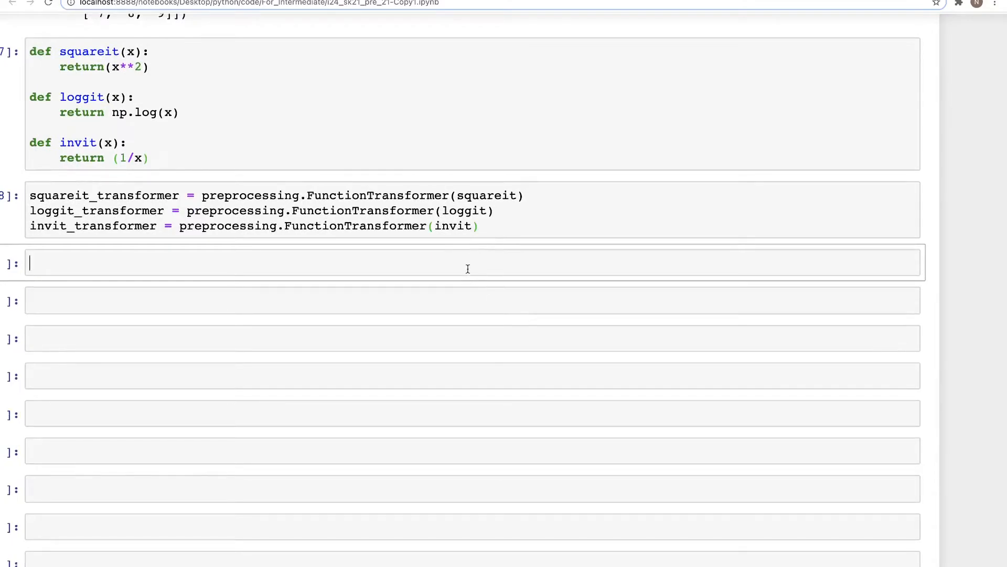
type("pip")
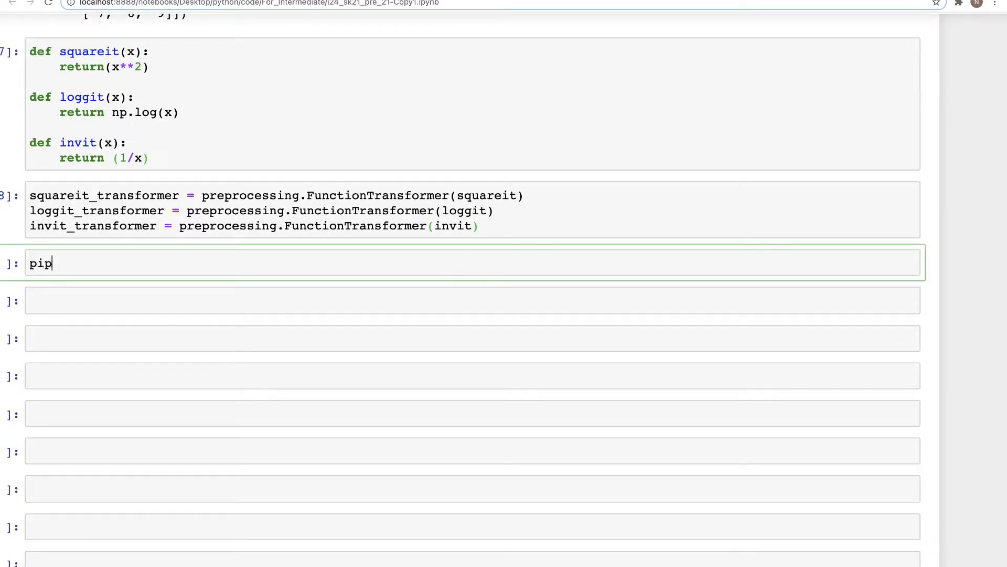
type("eline = Pip")
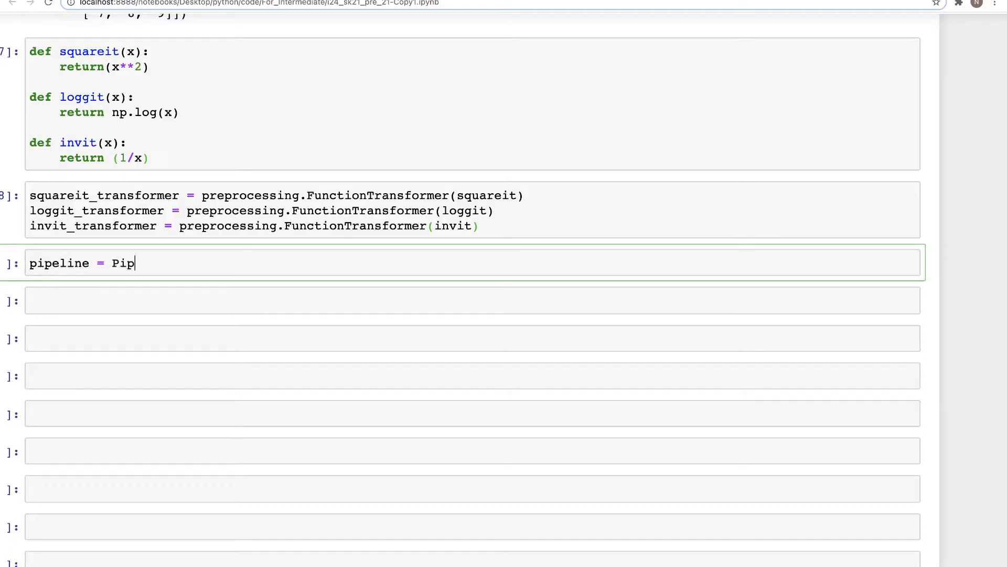
type("eline(")
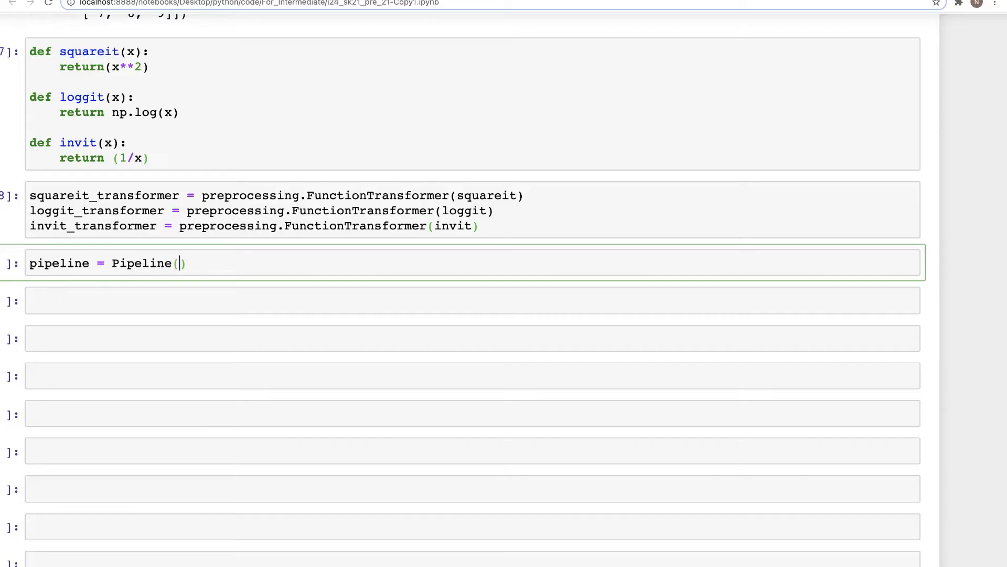
type("[")
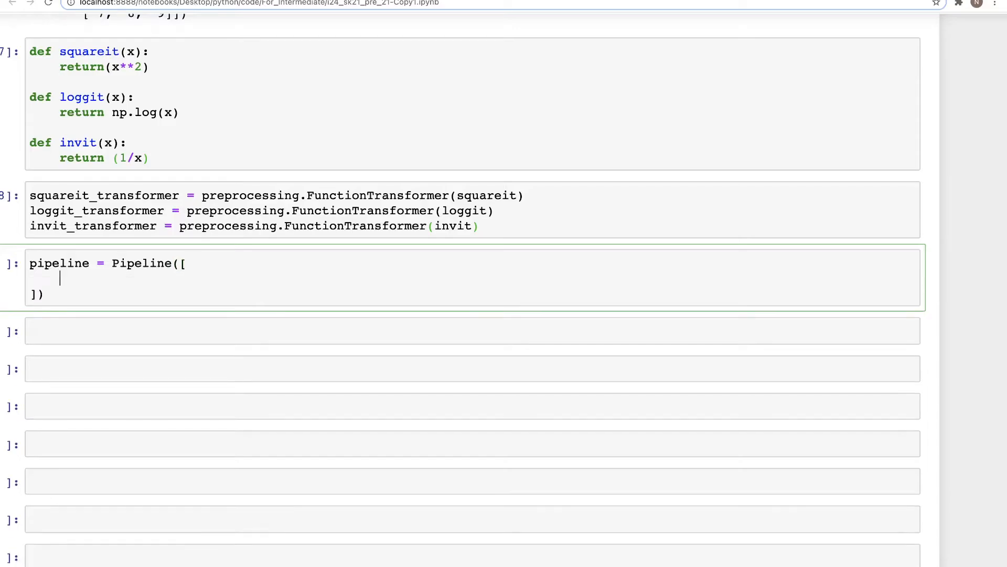
type("('')")
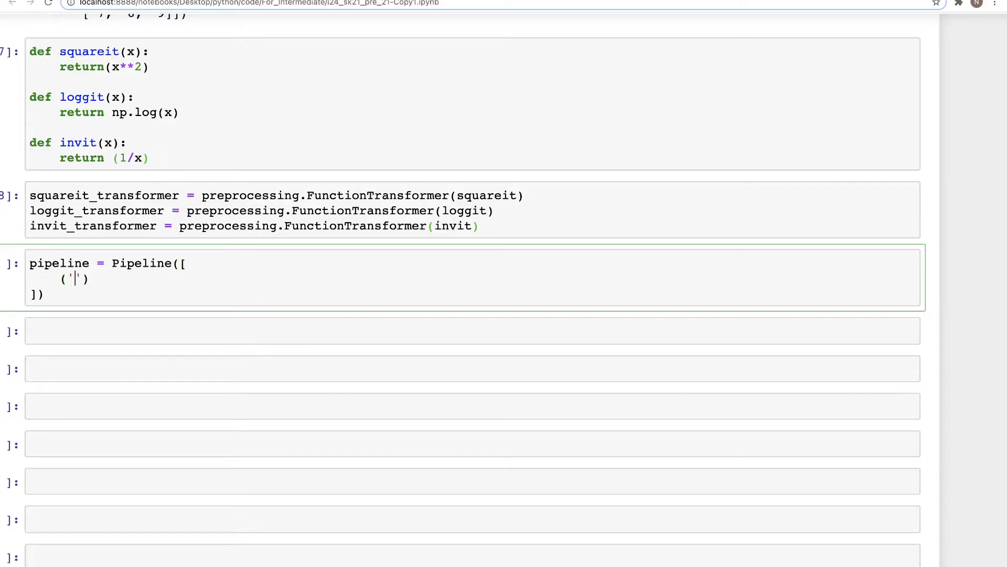
type("squarethis")
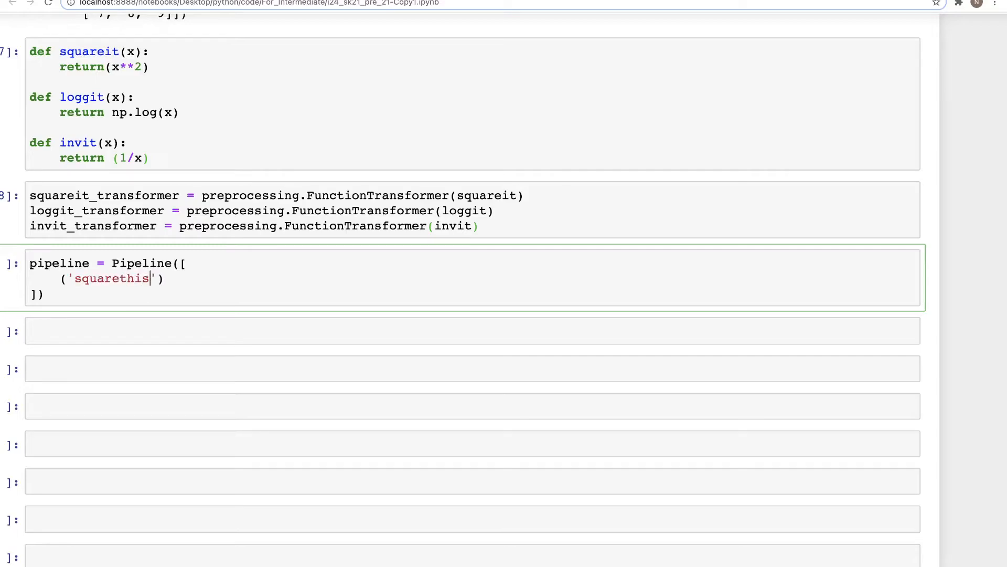
type(",")
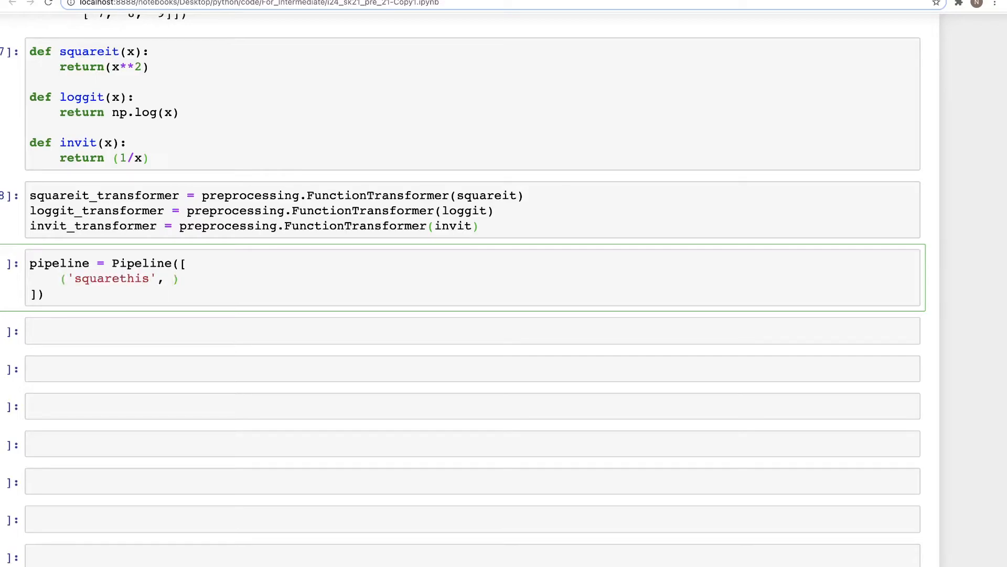
type("s")
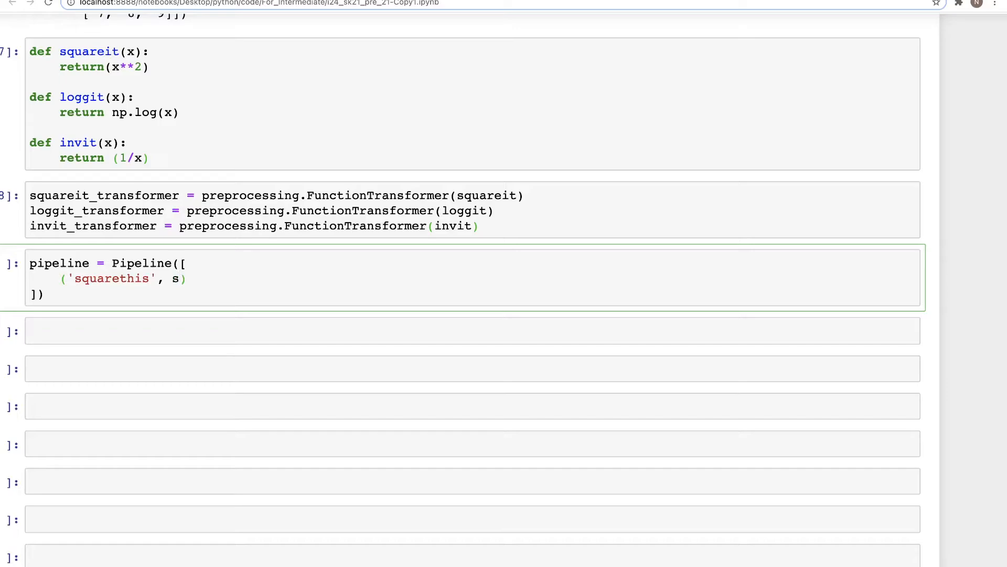
type("quareit")
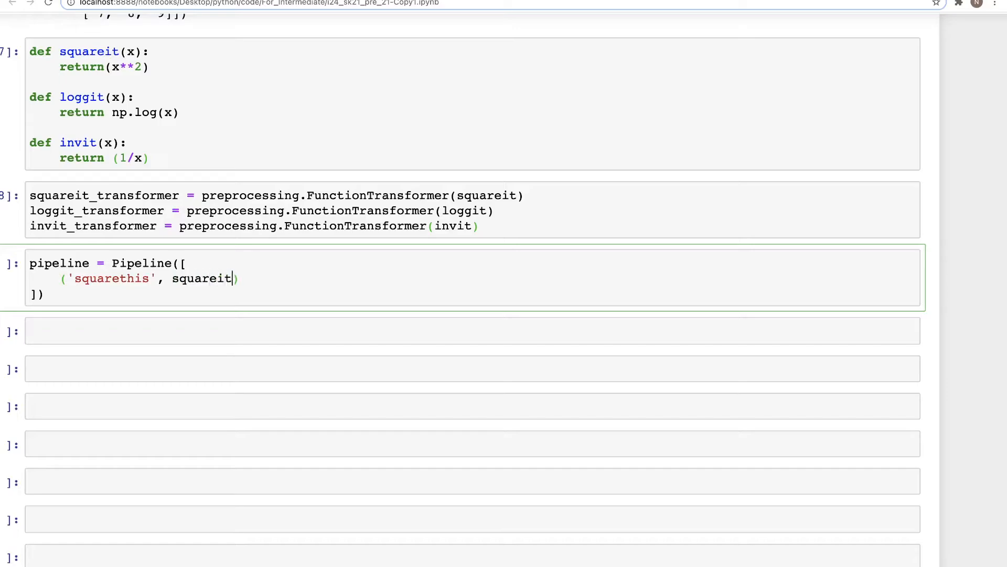
type("_transfor")
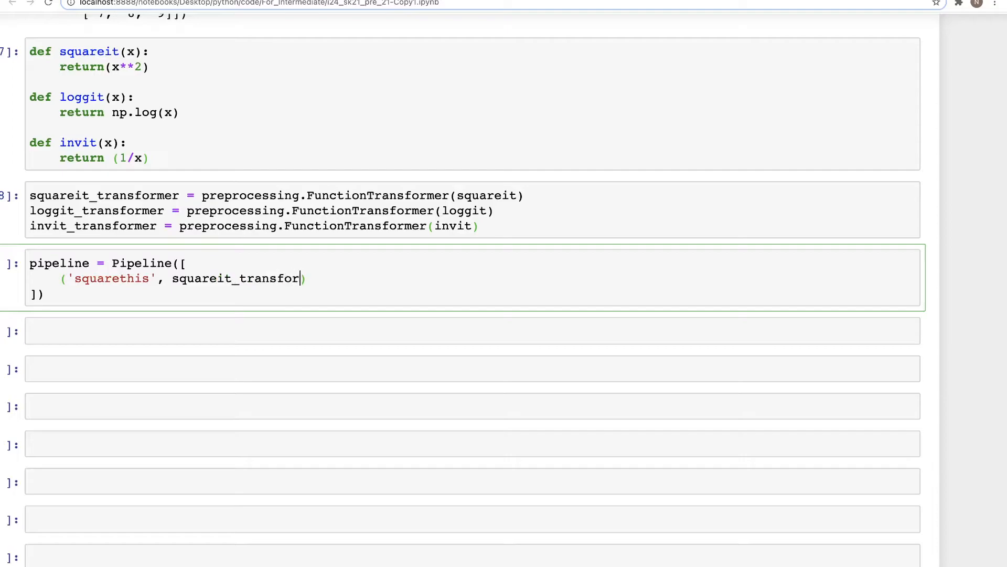
type("mer")
type("(")
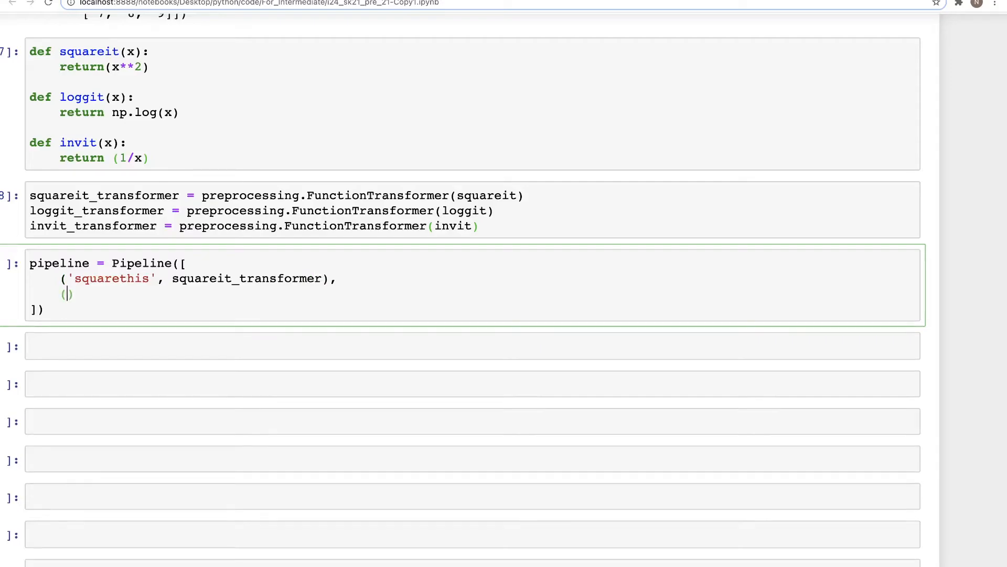
- Add the ('logthis', loggit_transformer) step to the pipeline
type("'l'")
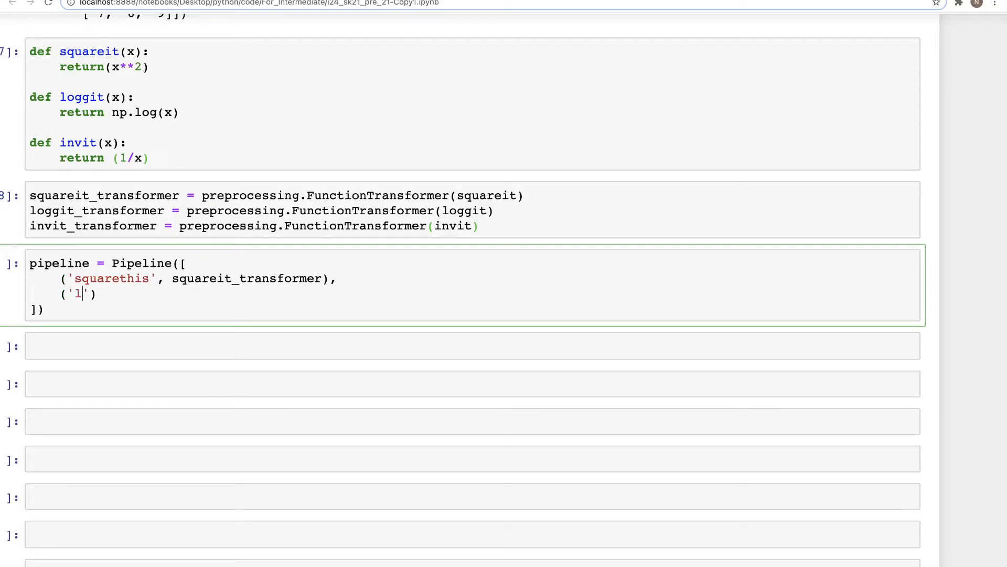
type("ogthis")
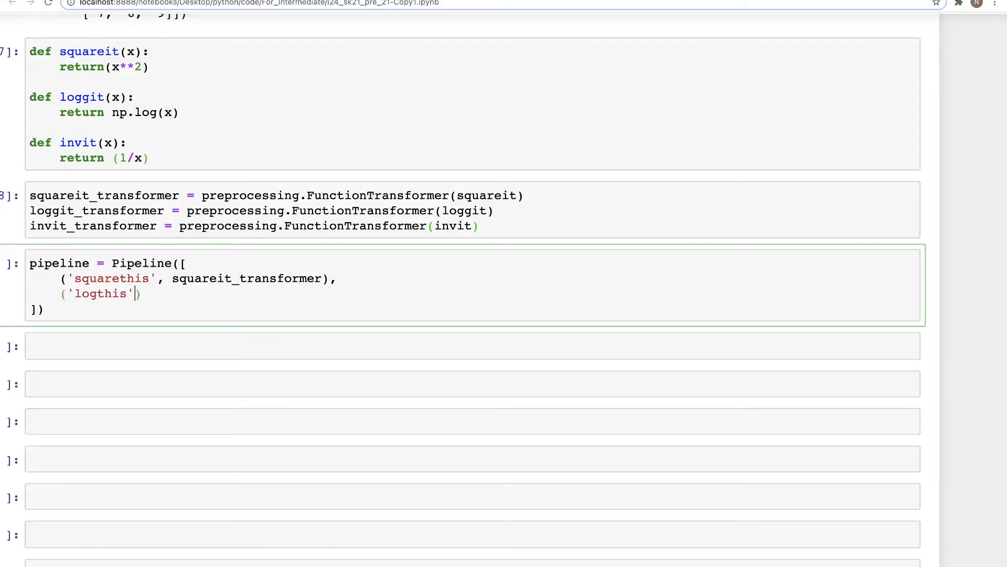
type(", l")
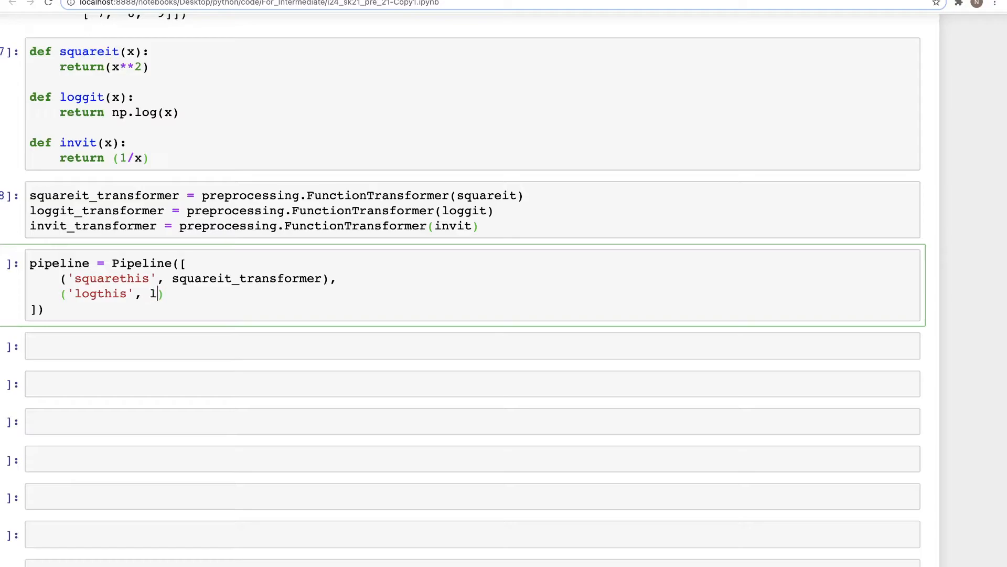
type("oggit_")
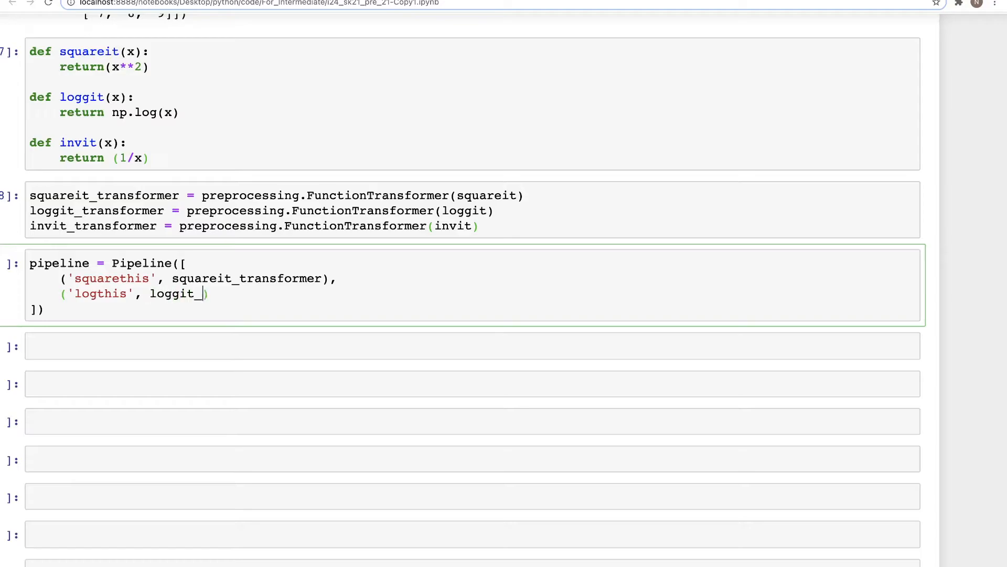
type("transformer")
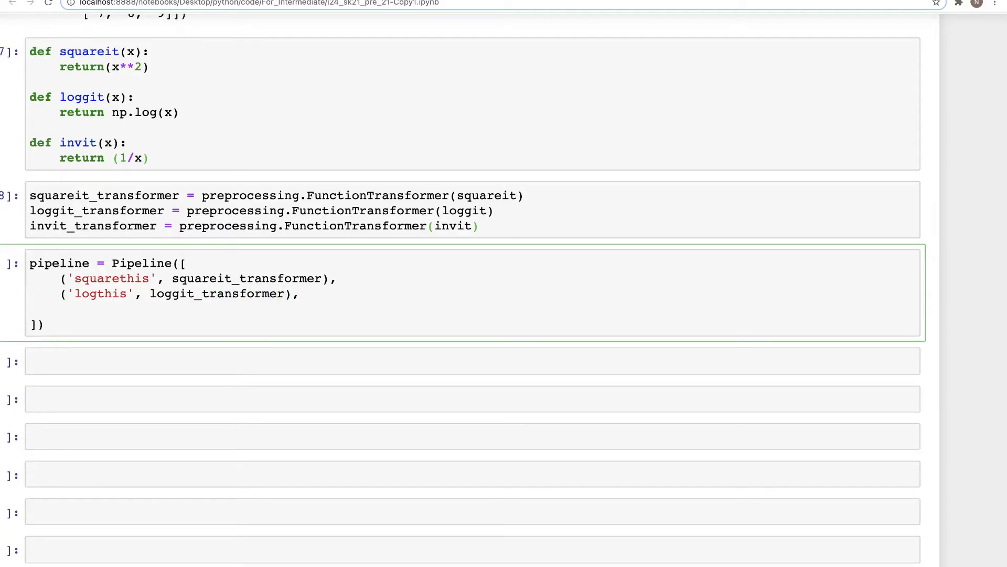
- Add the ('invthis', invit_transformer) step to the pipeline
type("('')")
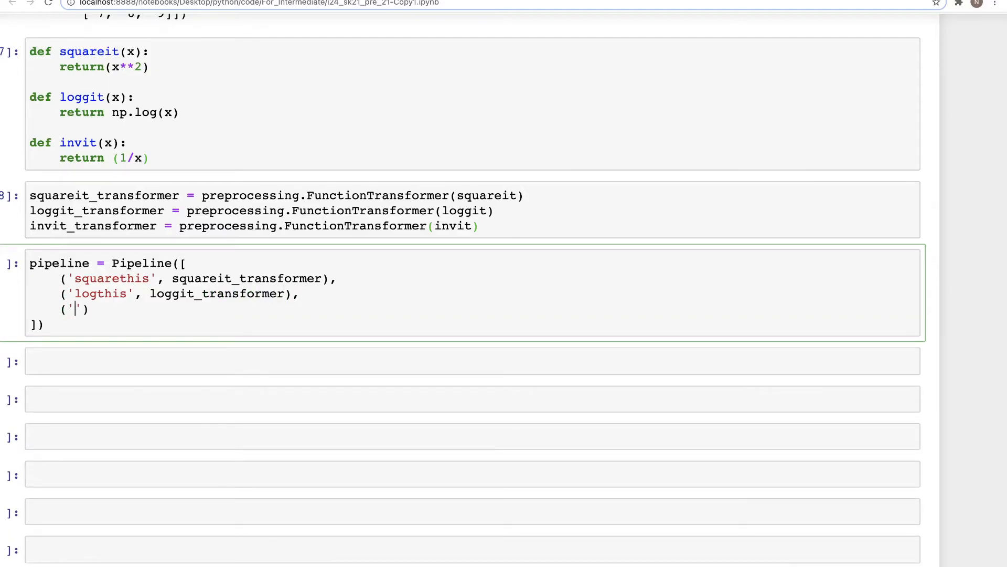
type("invth")
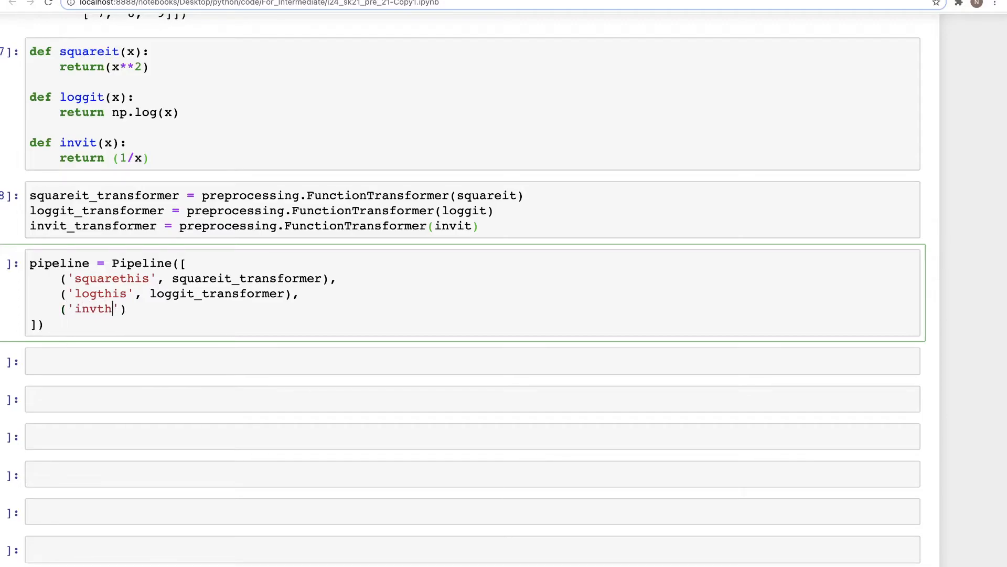
type("is',")
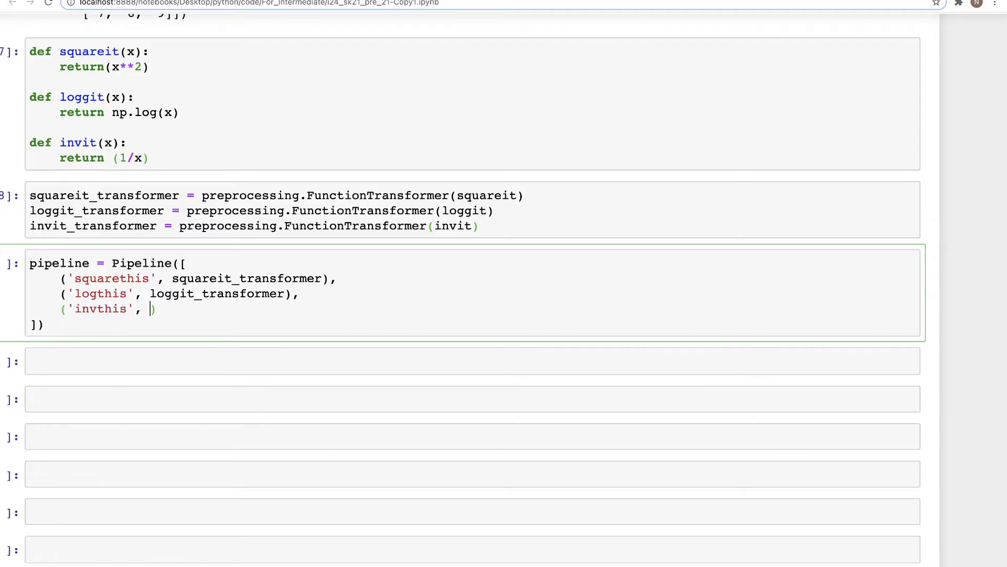
type("invit")
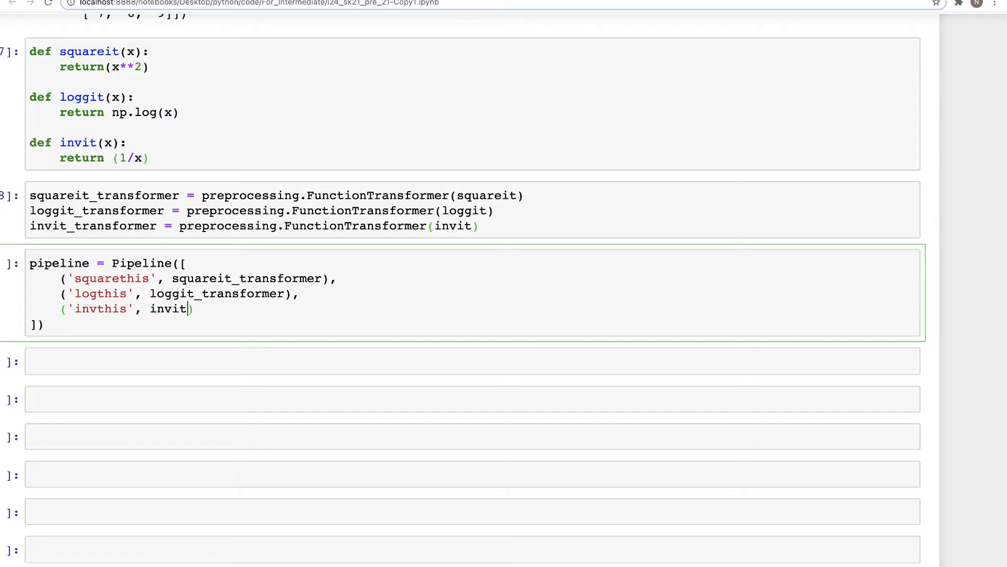
type("_tran")
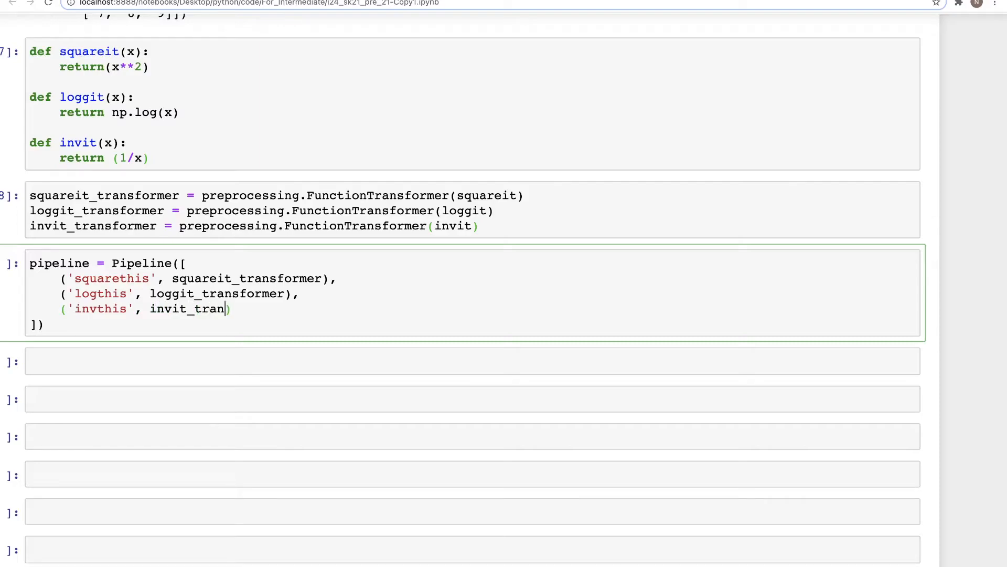
type("sformer")
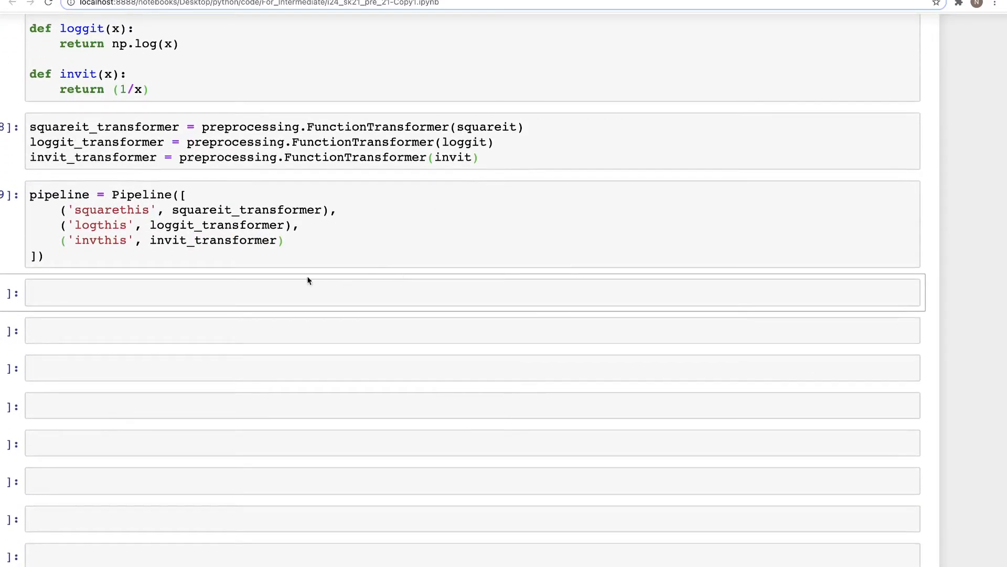
- Fit the pipeline on x with pipeline.fit(x)
left_click(299, 292)
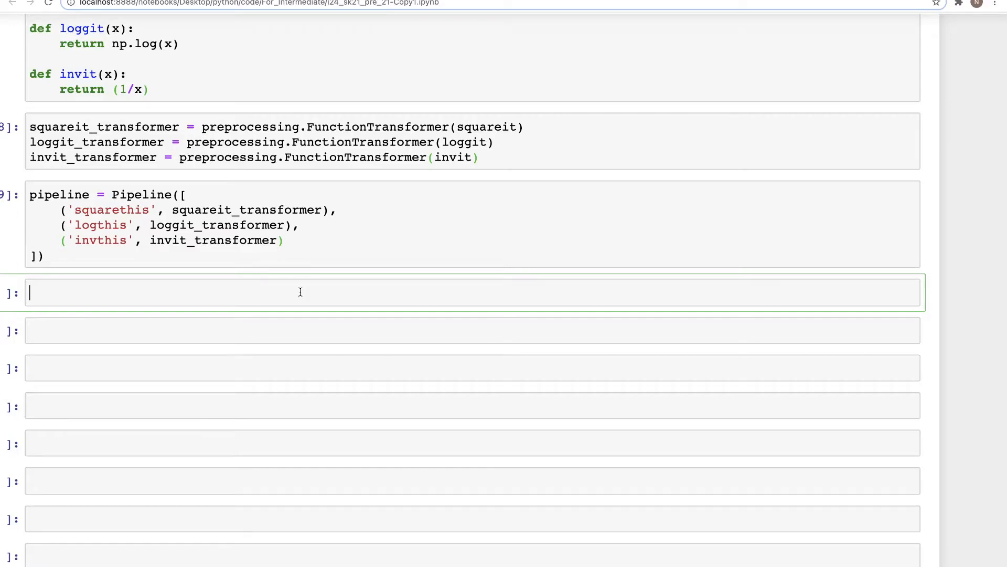
type("pipeline.f")
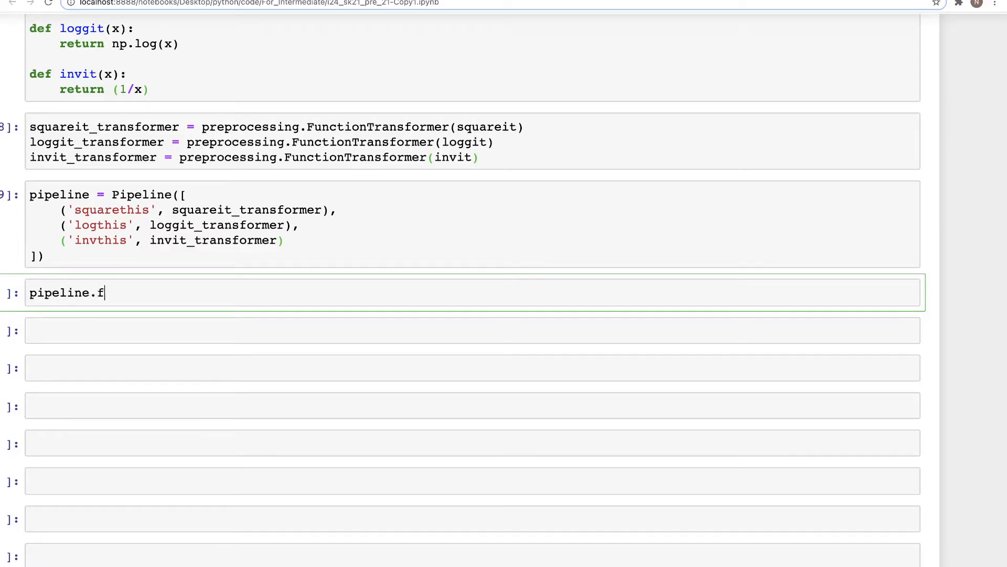
key("shift+enter")
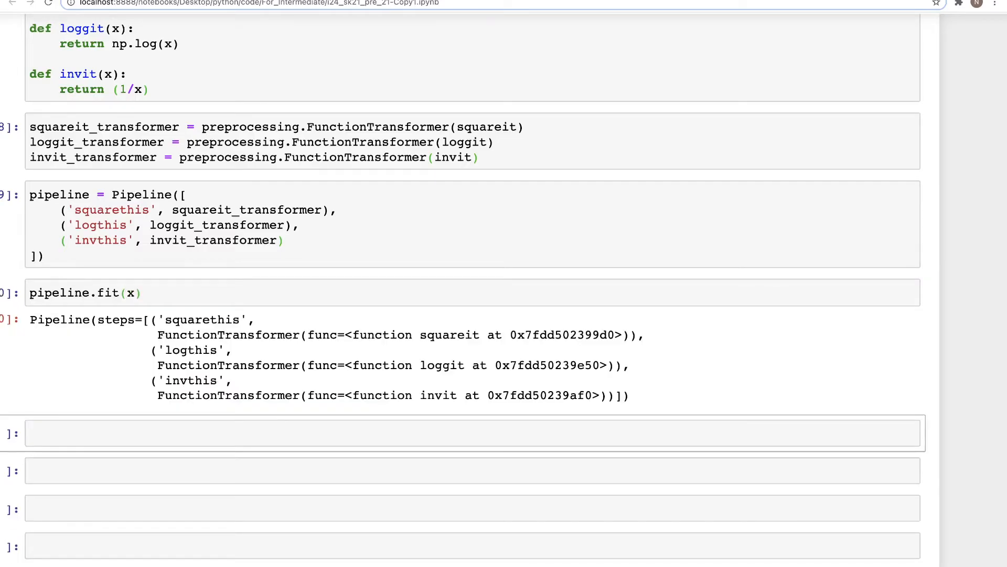
- Run pipeline.transform(x) and pipeline.fit_transform(x) to show the transformed array
type("p")
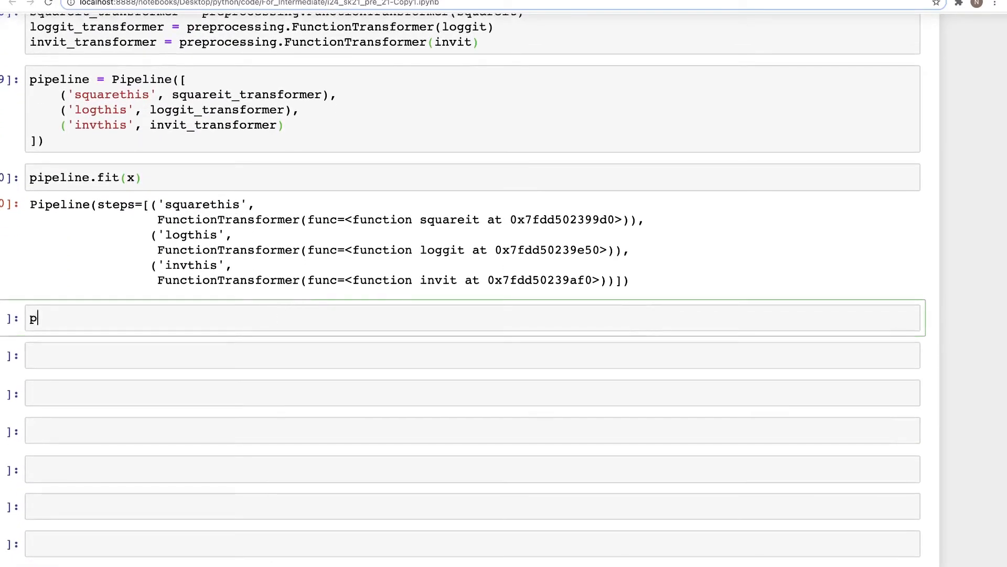
type("ipeline.transform(x")
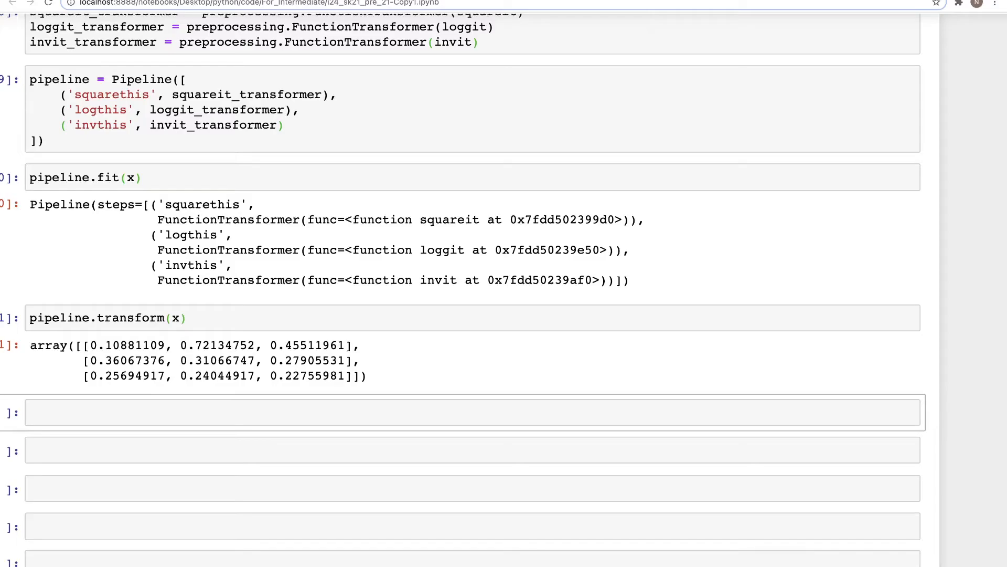
scroll("down", 3)
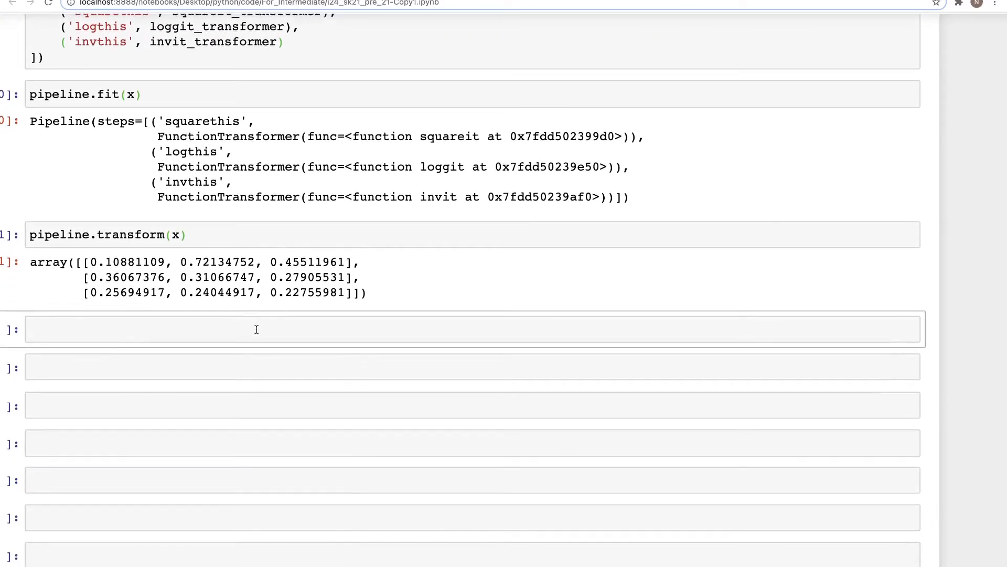
type("pipl")
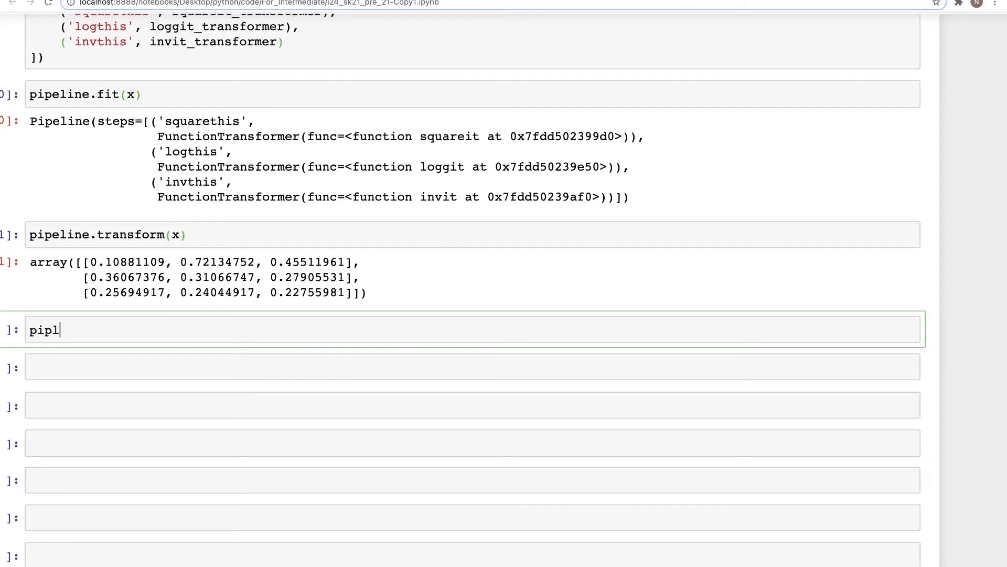
type("eline.")
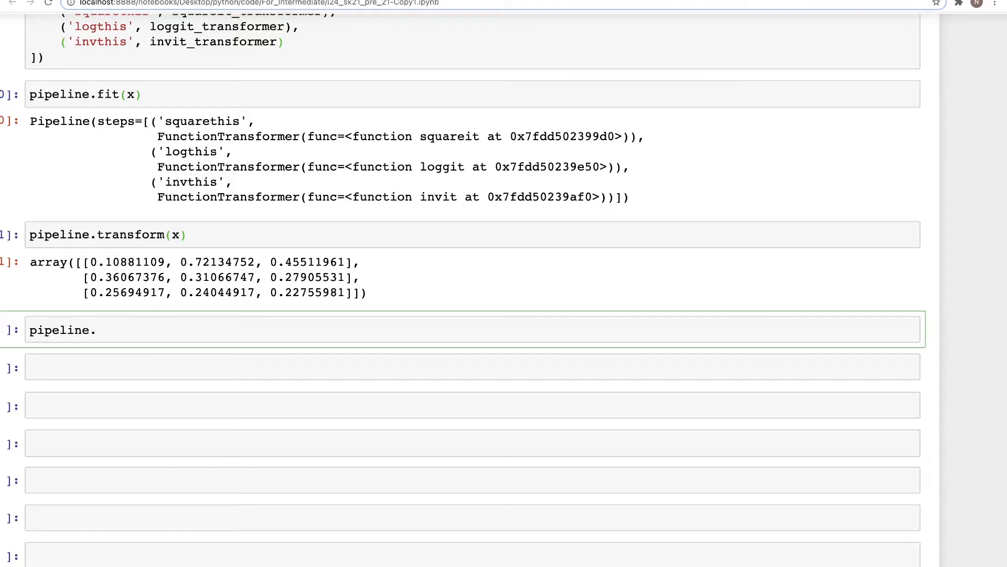
type("fit_transf")
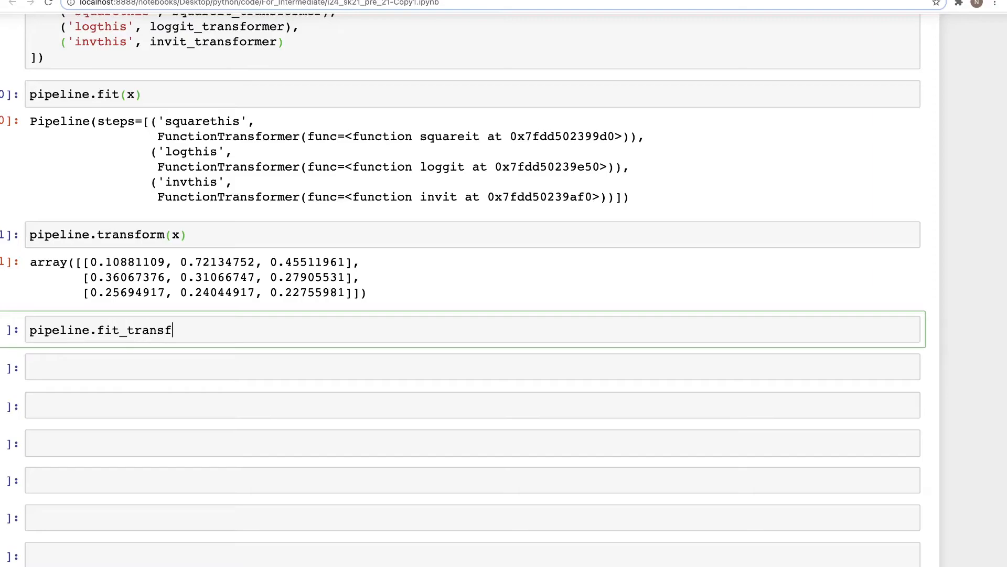
key("shift+enter")
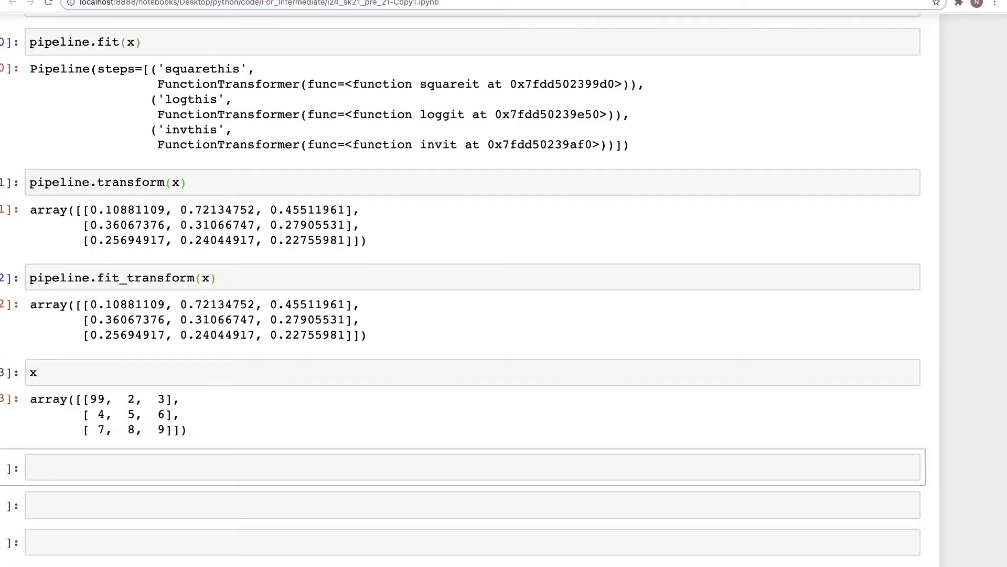
- Compute 1/(np.log(np.square(99))) and compare it with the first output value 0.10881109
scroll("down", 3)
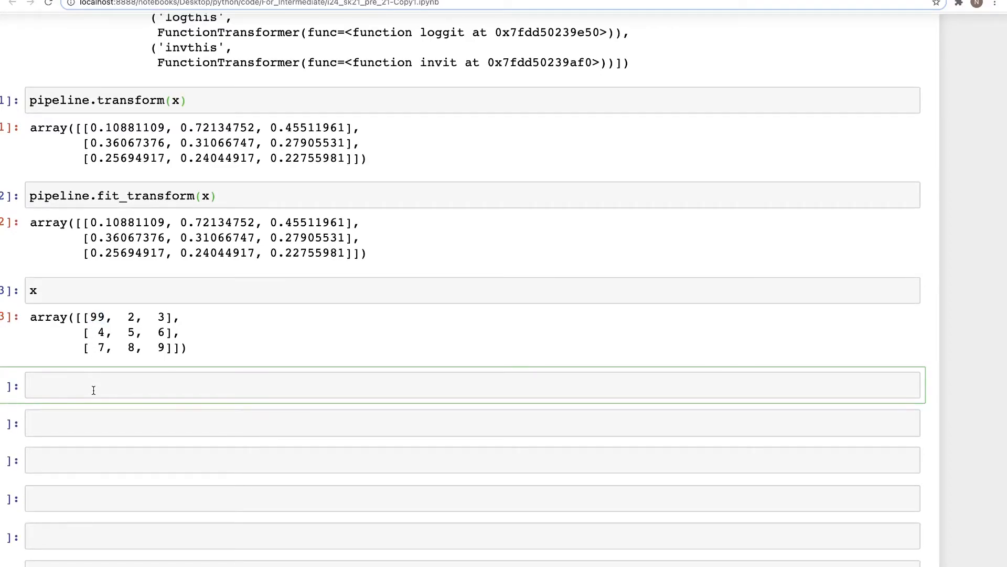
type("np.square")
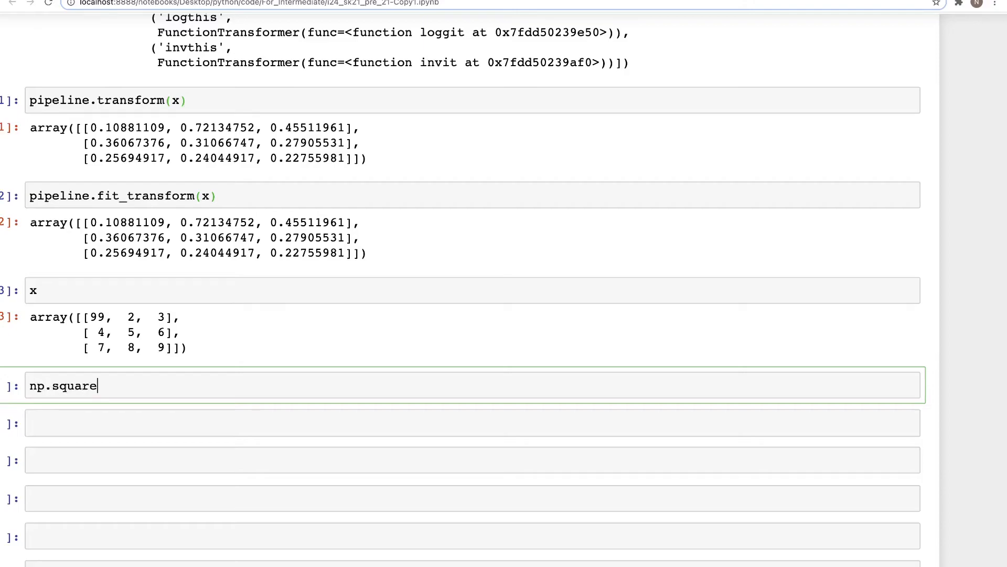
type("(99))")
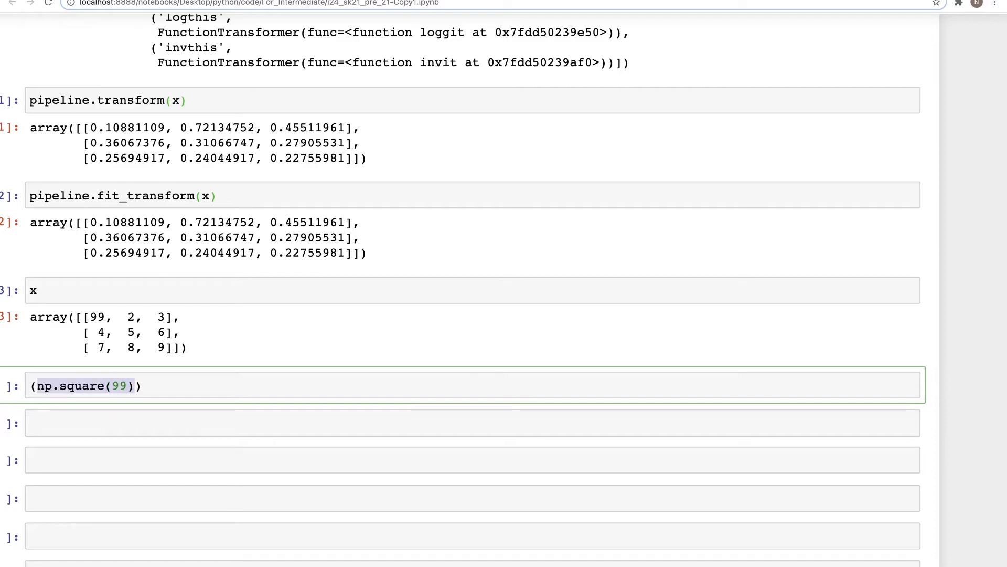
type("np.")
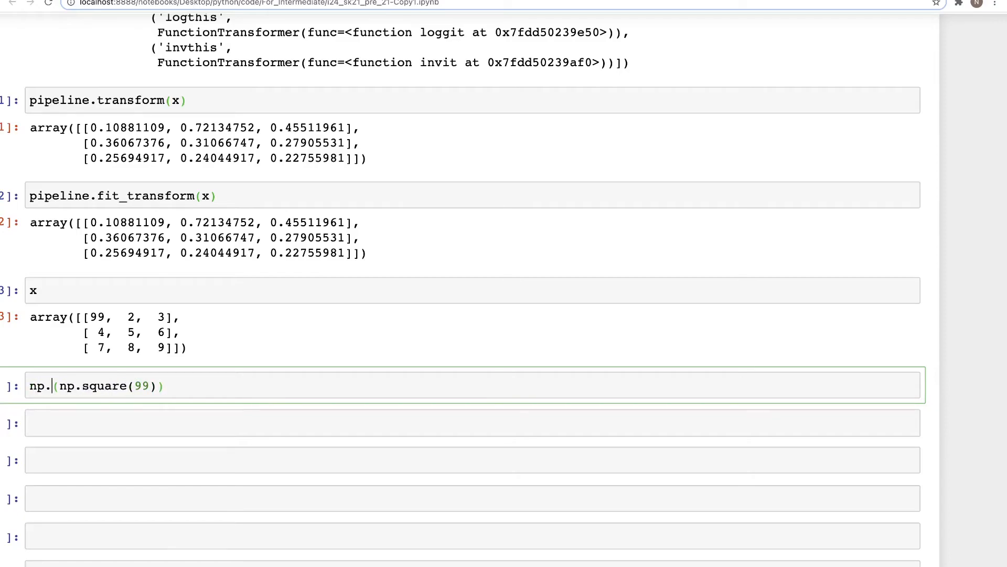
type("log")
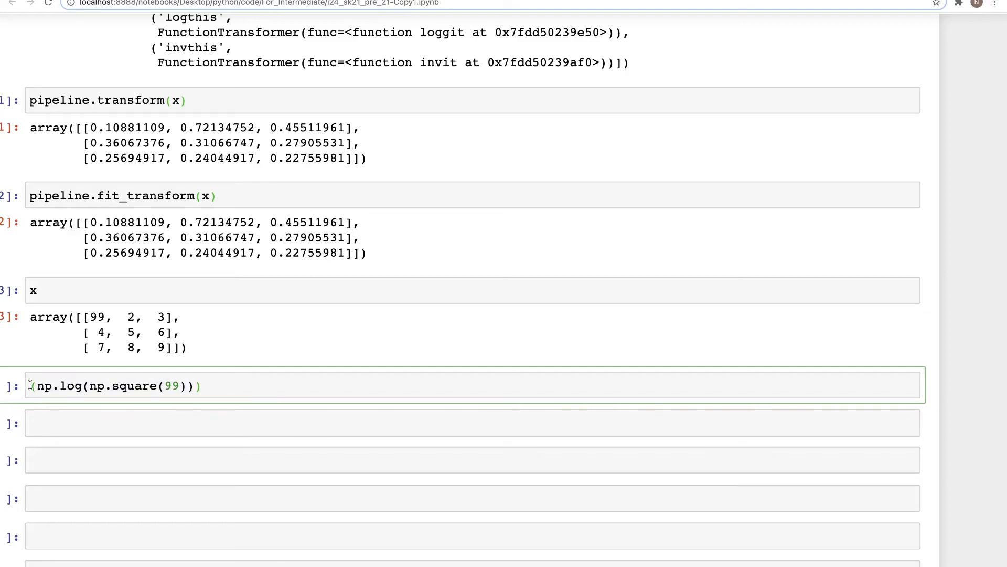
type("1/")
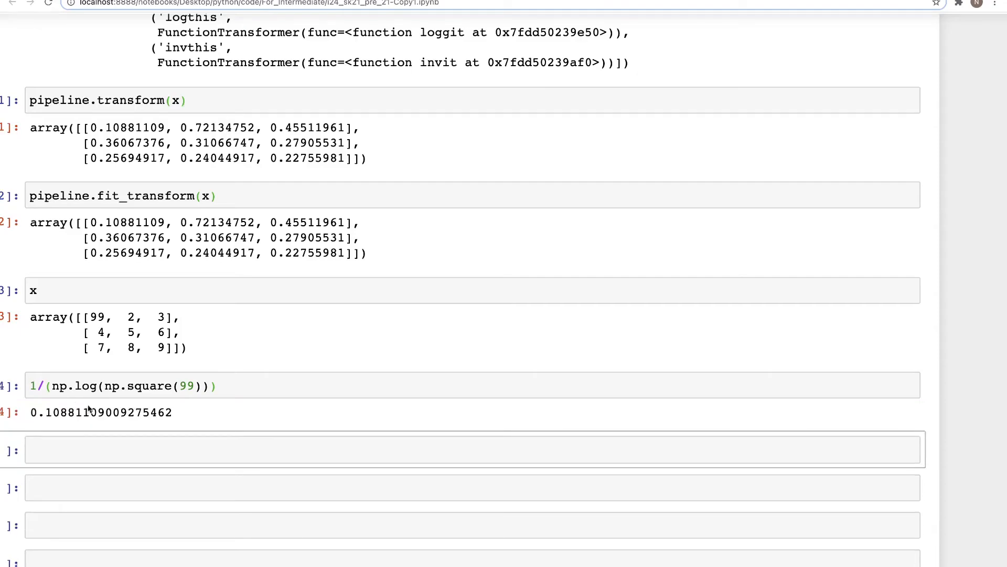
double_click(71, 412)
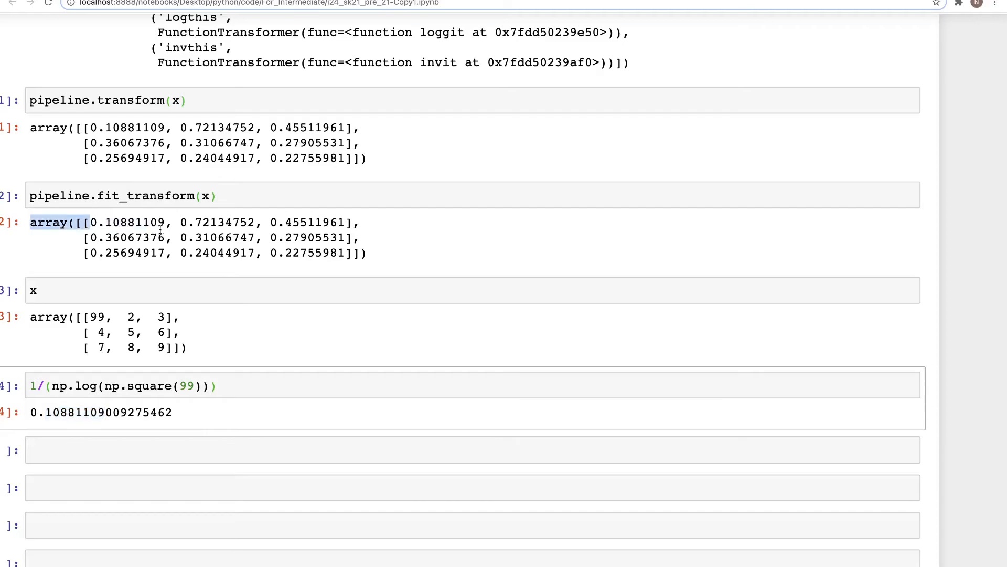
double_click(126, 222)
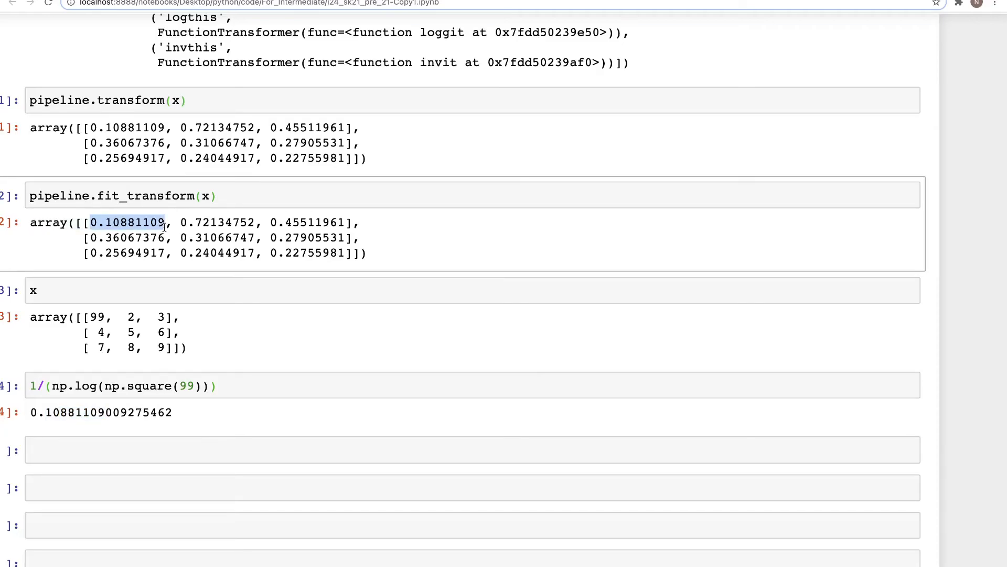